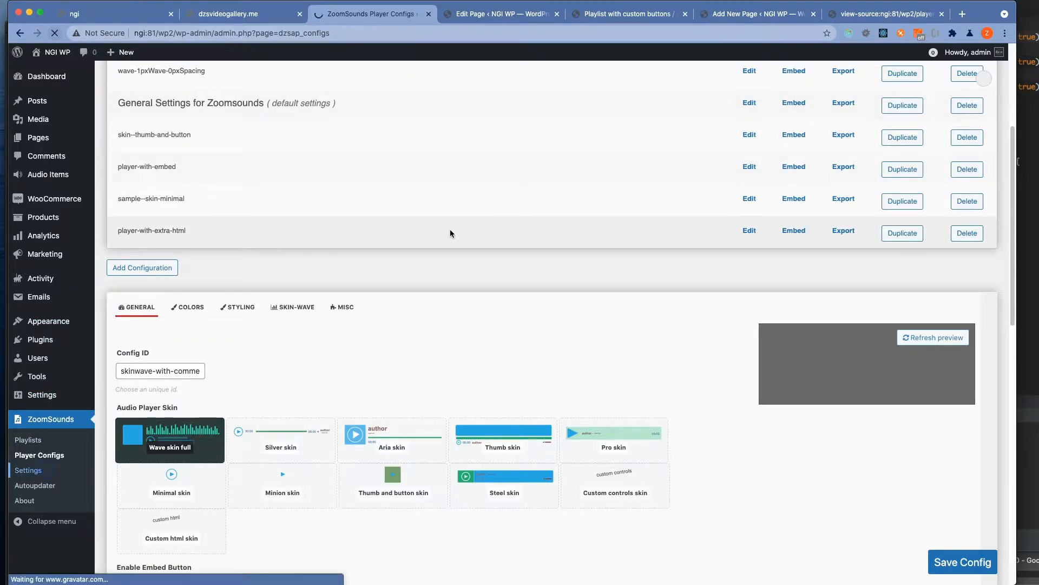
Show the ZoomSounds settings' Portal tab with its BuddyPress player and upload options
{"action": "left_click", "coordinate": [28, 470]}
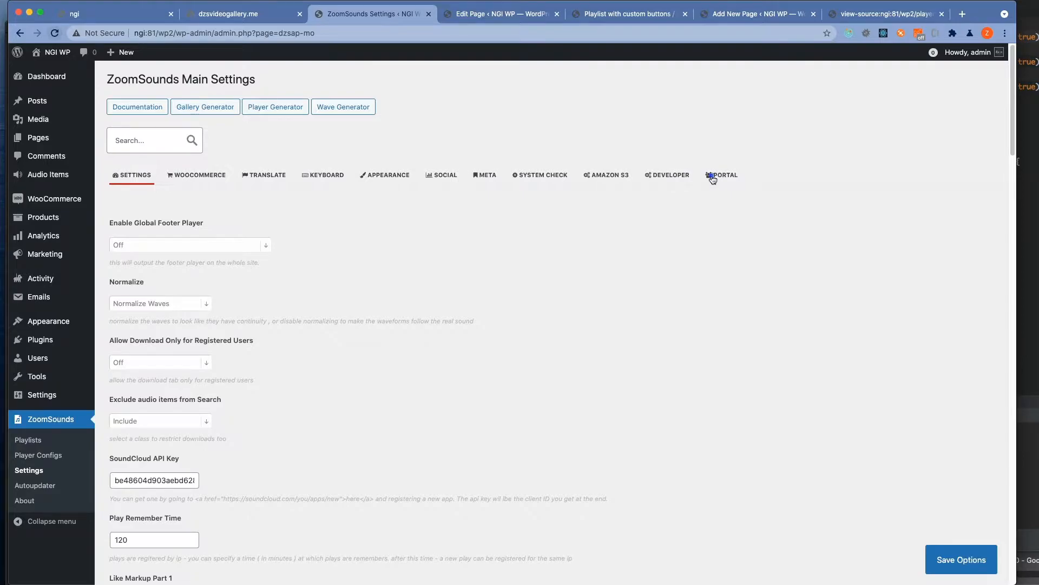
{"action": "left_click", "coordinate": [721, 175]}
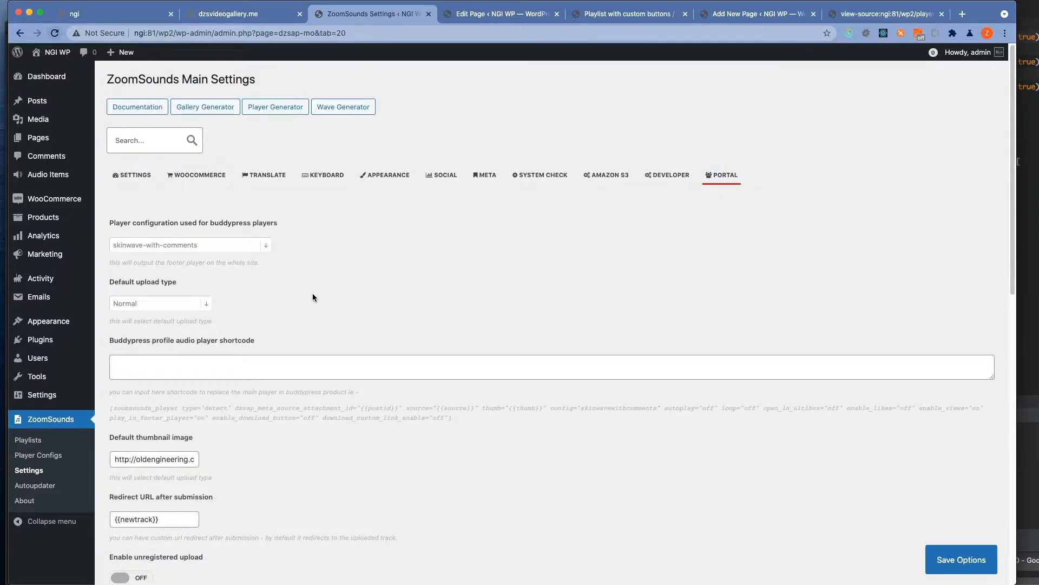
{"action": "scroll", "scroll_direction": "down", "scroll_amount": 3}
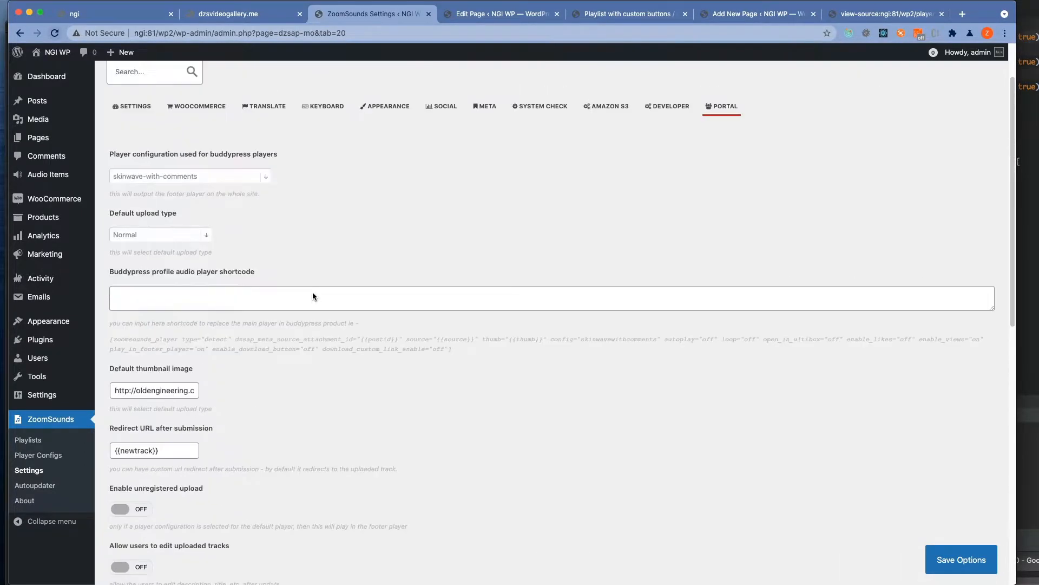
{"action": "scroll", "scroll_direction": "up", "scroll_amount": 3}
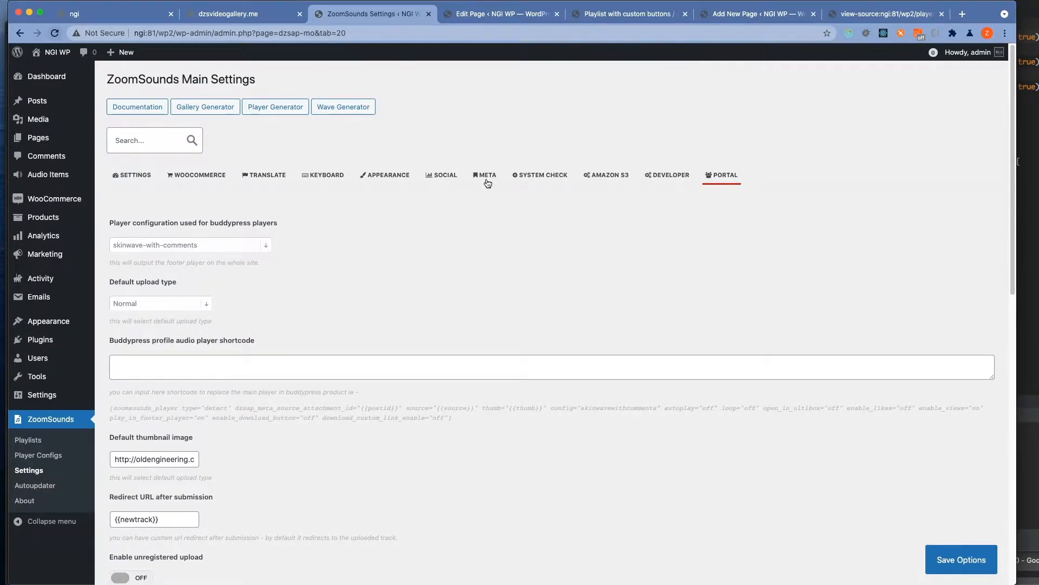
In the Meta tab, set Meta Box 1 label to 'Name it whatever' and save the options
{"action": "left_click", "coordinate": [484, 175]}
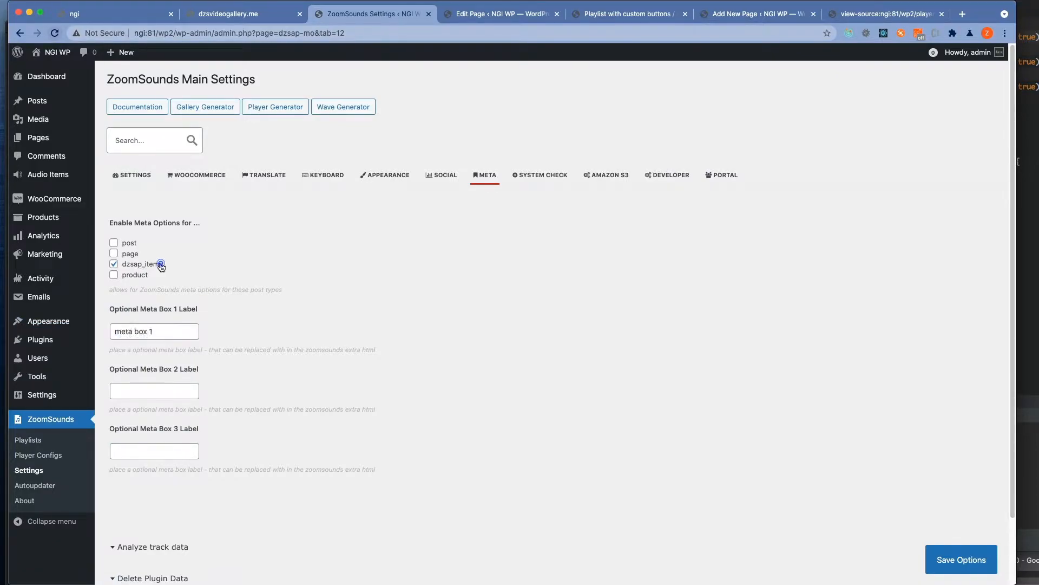
{"action": "left_click", "coordinate": [154, 331]}
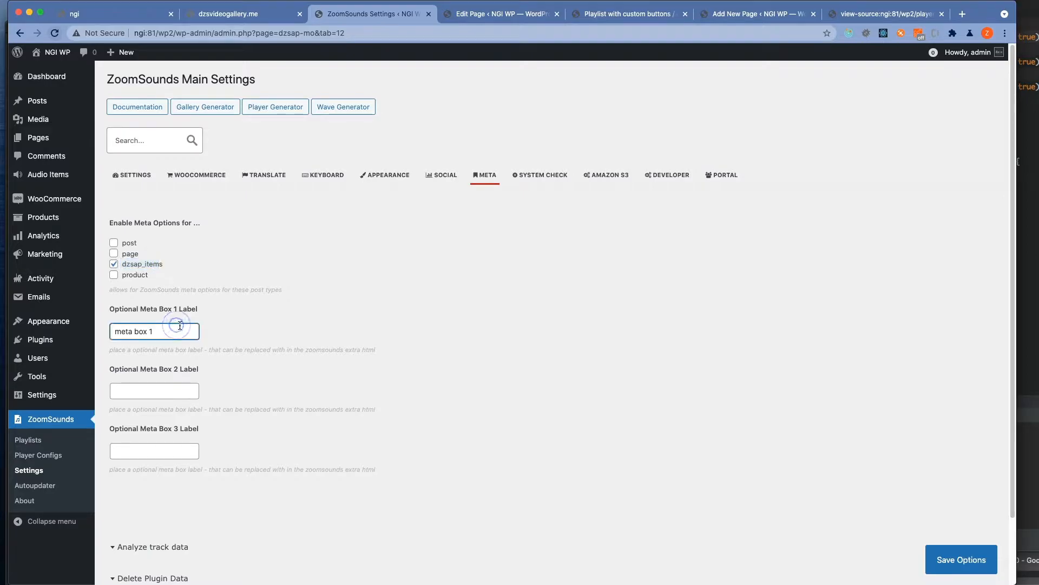
{"action": "double_click", "coordinate": [132, 332]}
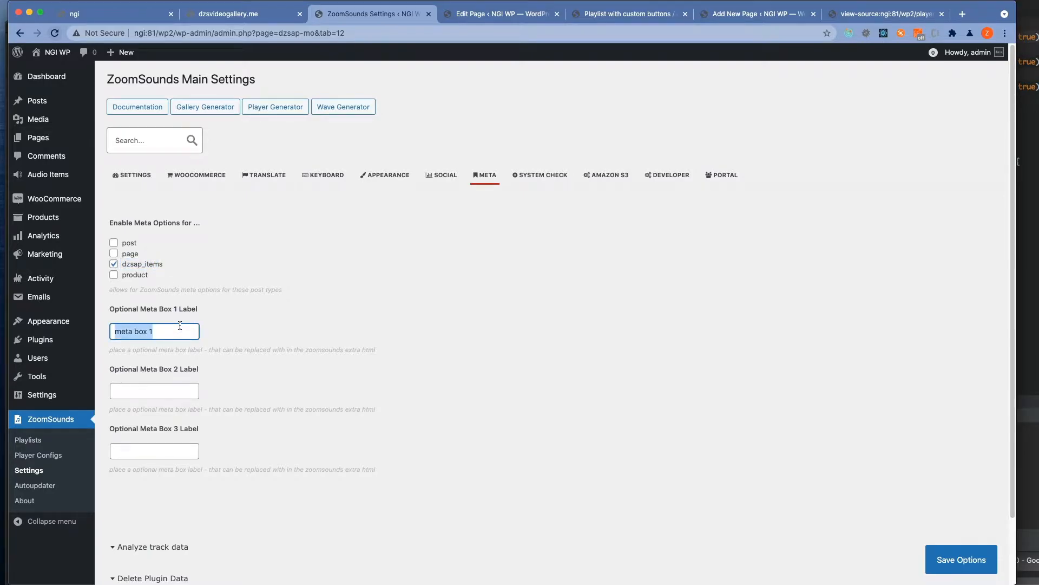
{"action": "type", "text": "Name it whateve"}
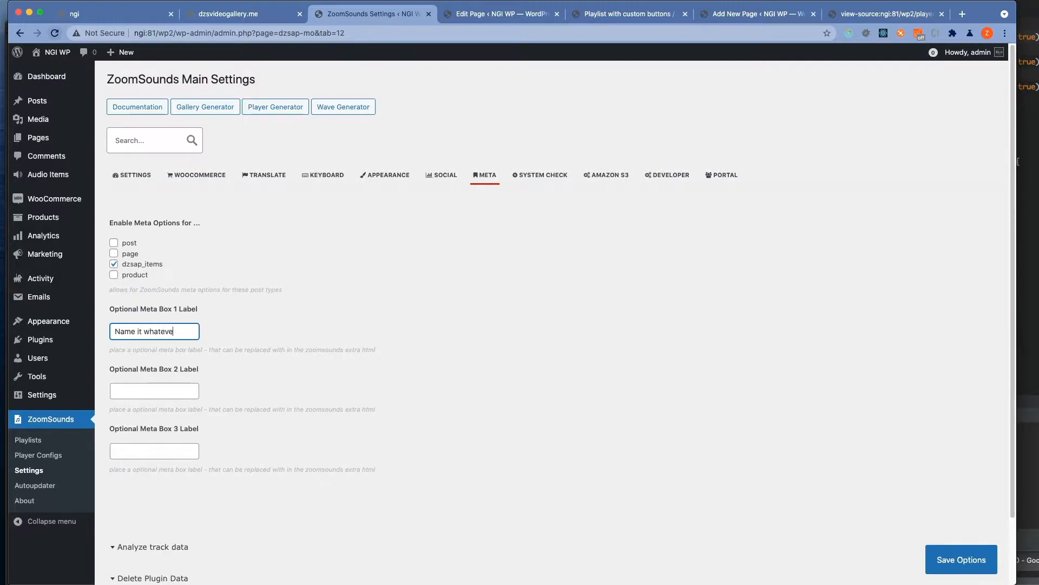
{"action": "left_click", "coordinate": [960, 559]}
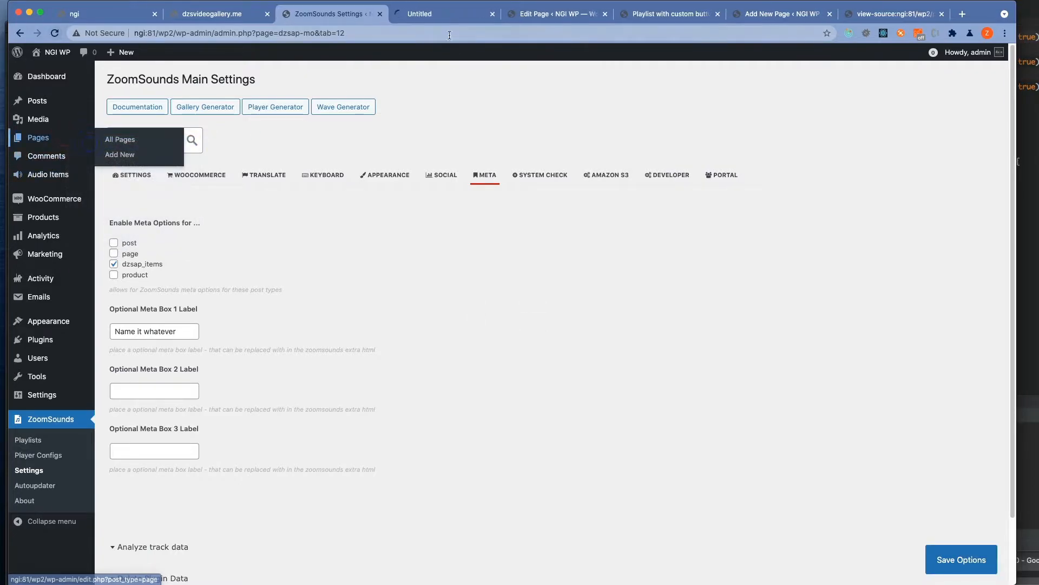
{"action": "left_click", "coordinate": [119, 140]}
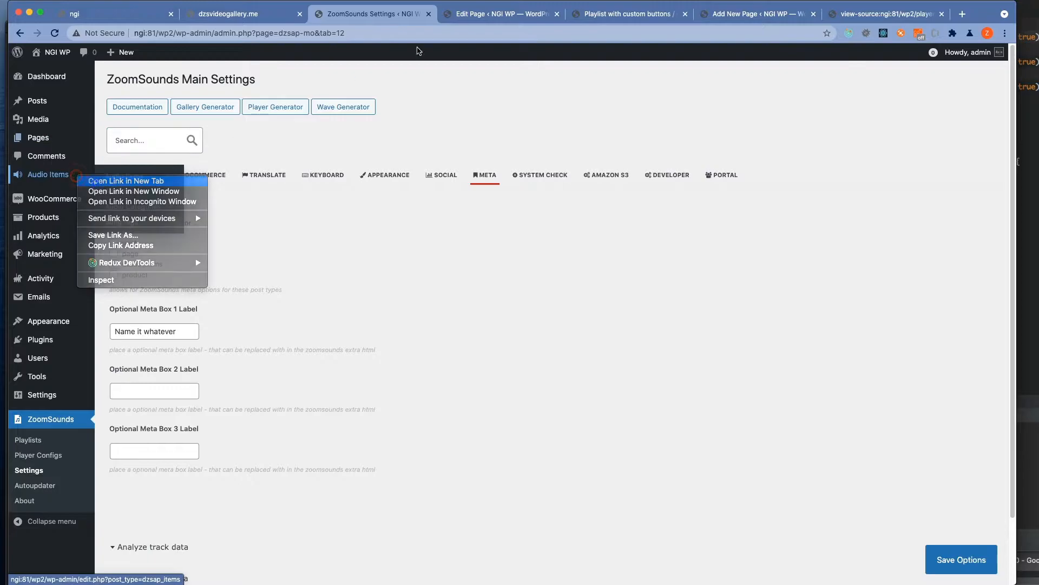
View an audio item's edit screen showing the 'Name it whatever' field holding 'my id'
{"action": "left_click", "coordinate": [126, 181]}
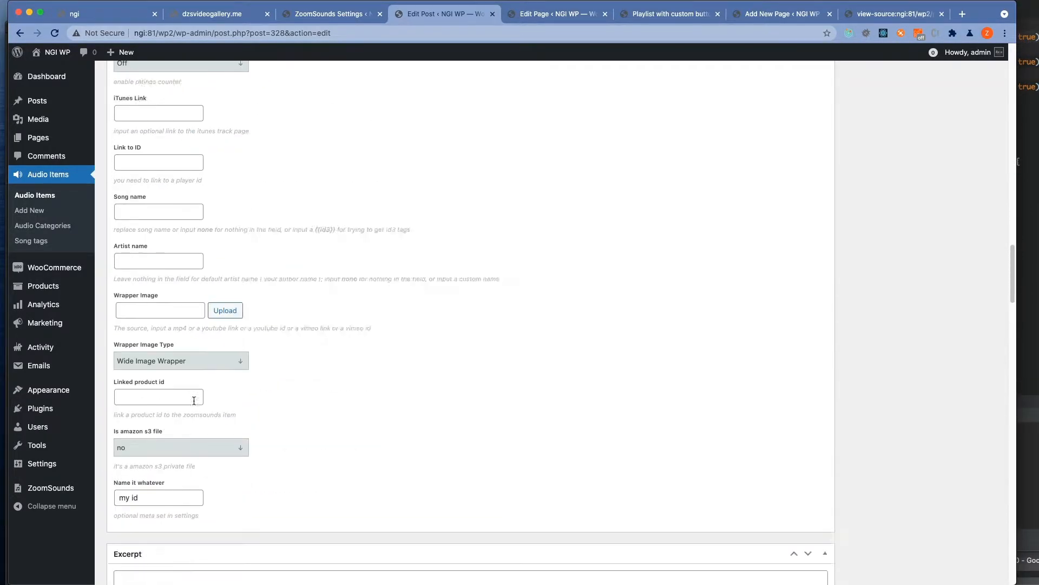
{"action": "scroll", "scroll_direction": "down", "scroll_amount": 3}
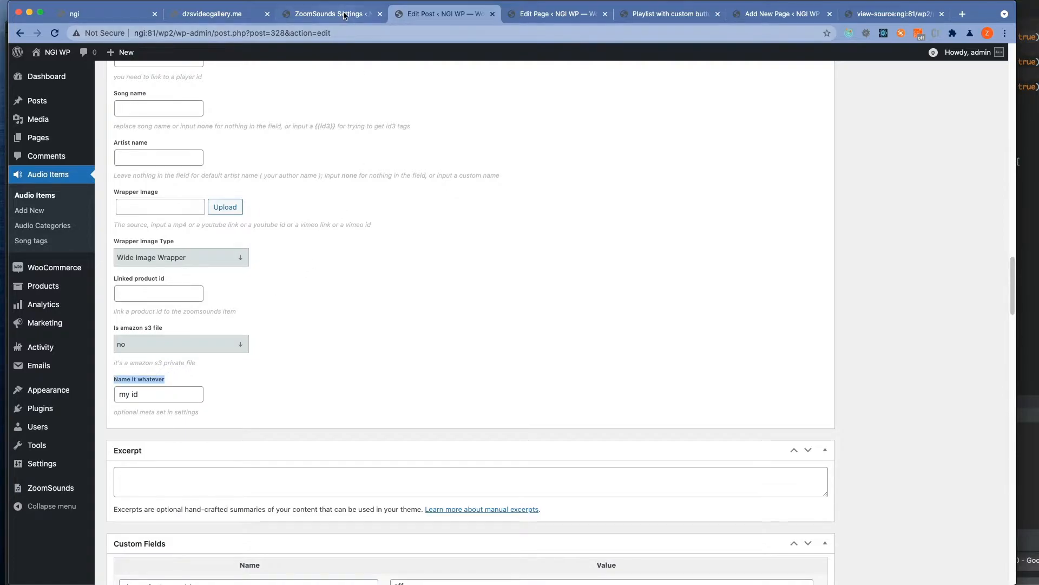
{"action": "mouse_move", "coordinate": [333, 13]}
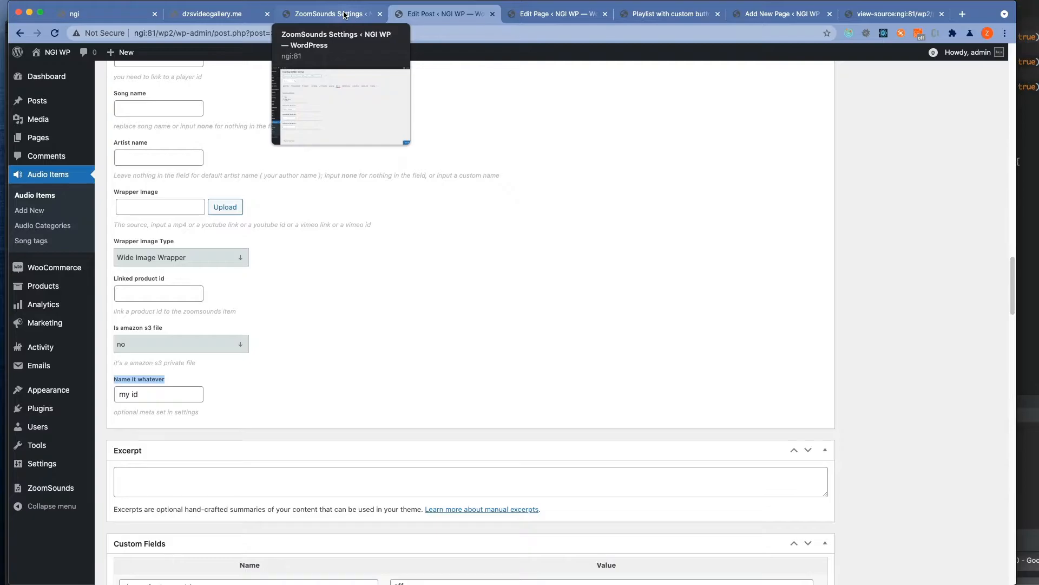
{"action": "left_click", "coordinate": [329, 13]}
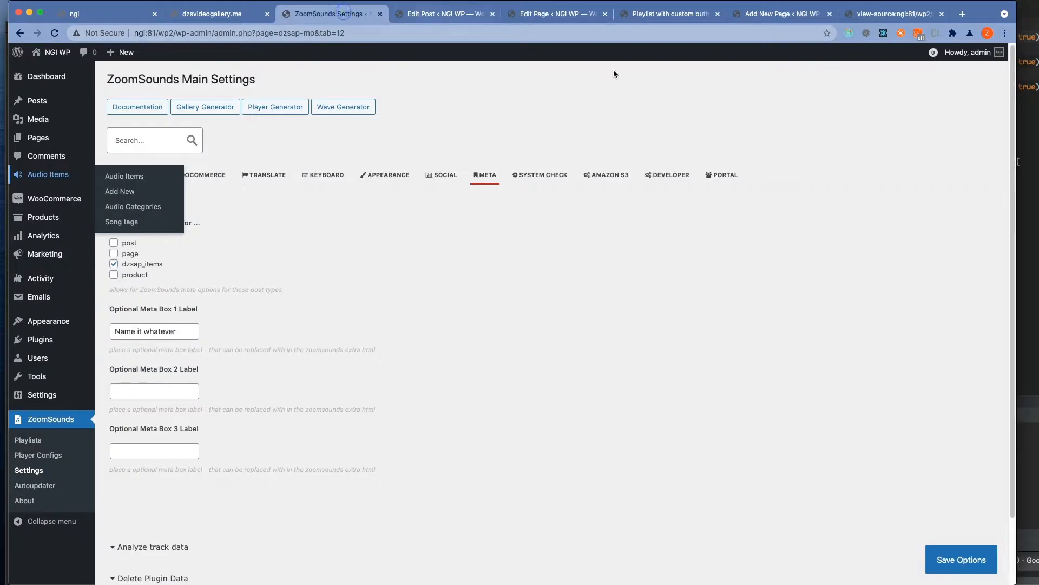
Google 'knowledge base zoomsounds' and land on the zoomthe.me knowledge base site
{"action": "type", "text": "know"}
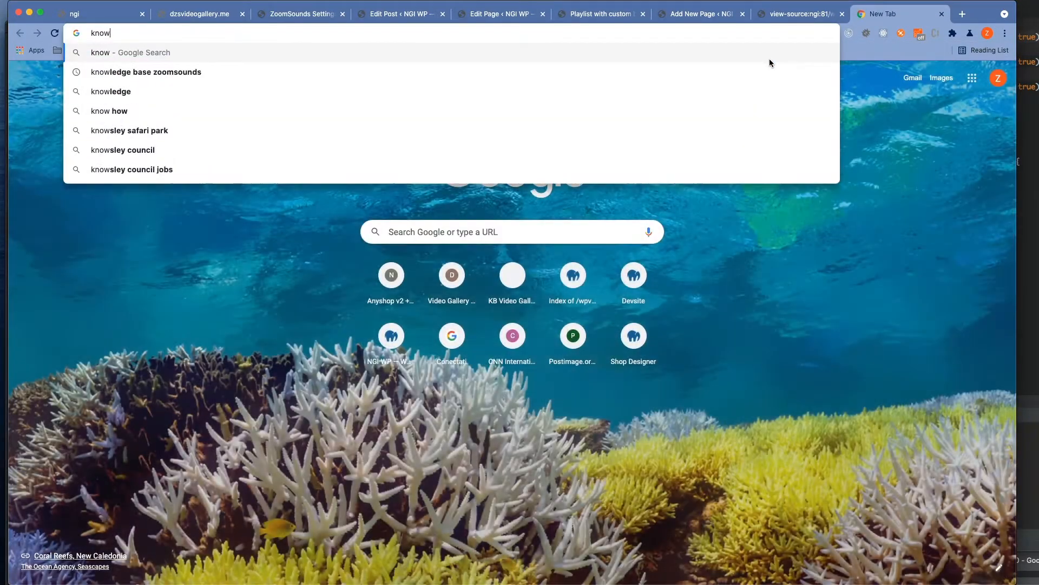
{"action": "left_click", "coordinate": [145, 72]}
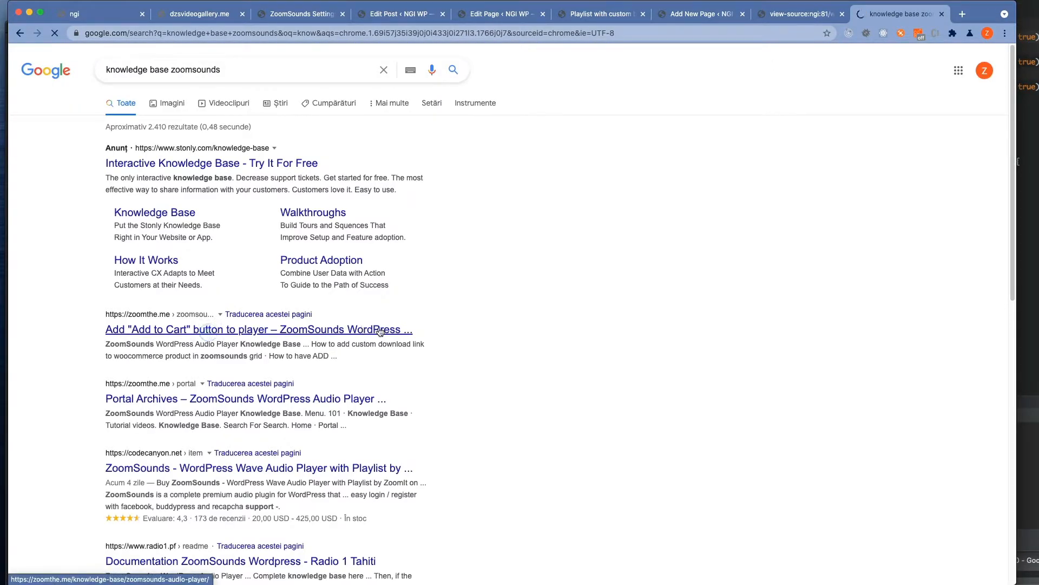
{"action": "left_click", "coordinate": [257, 329]}
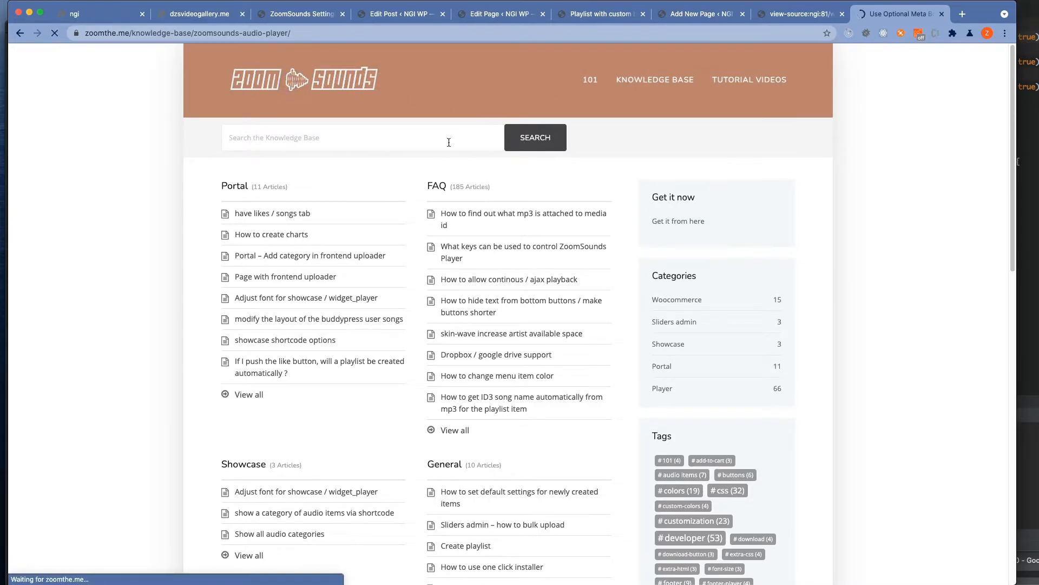
{"action": "type", "text": "ex"}
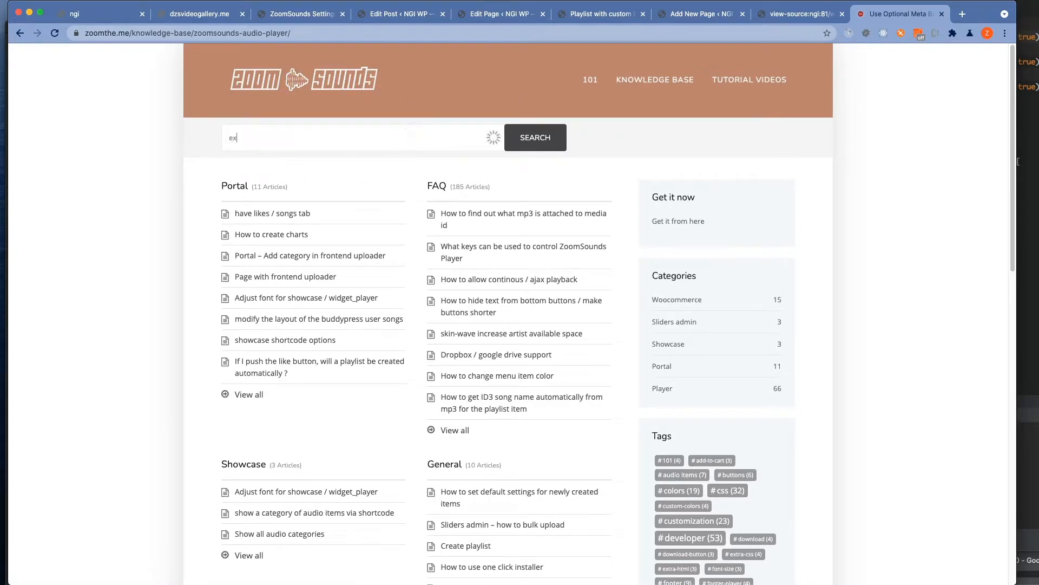
Search 'extra html', read the Add Extra Buttons article and grab its Twitter player_button shortcode
{"action": "left_click", "coordinate": [534, 137]}
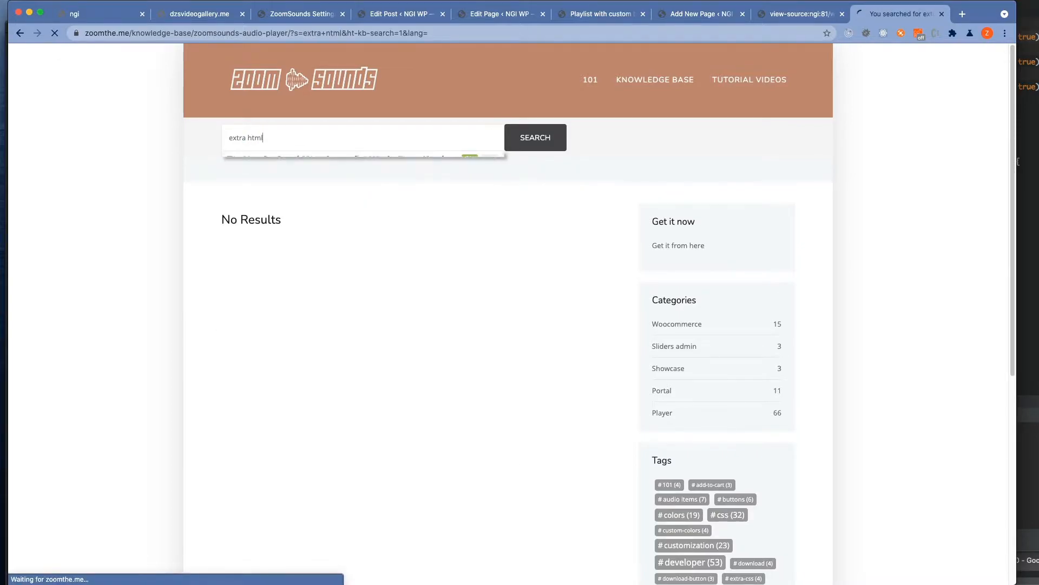
{"action": "left_click", "coordinate": [534, 137]}
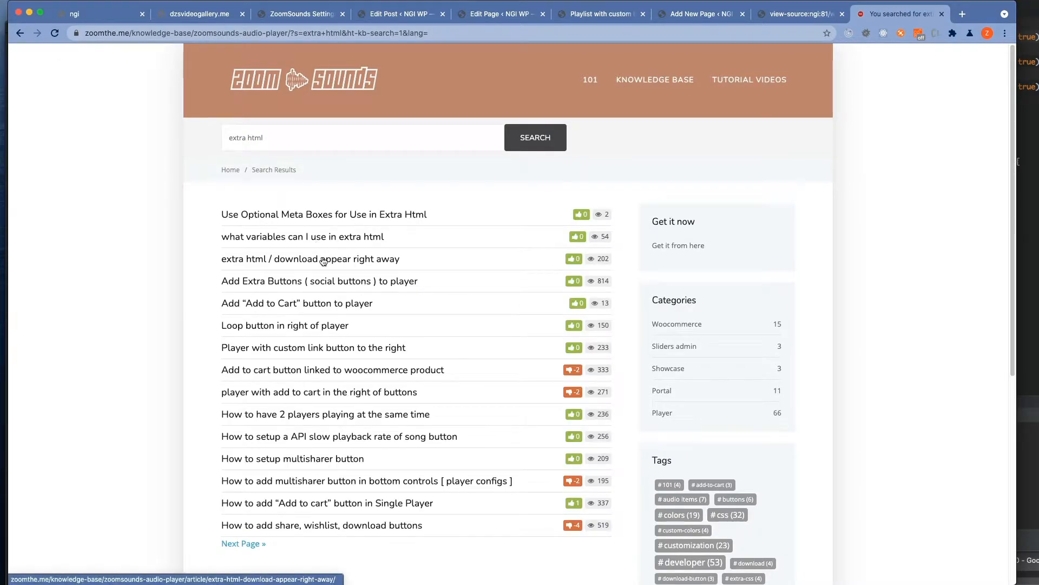
{"action": "left_click", "coordinate": [319, 280]}
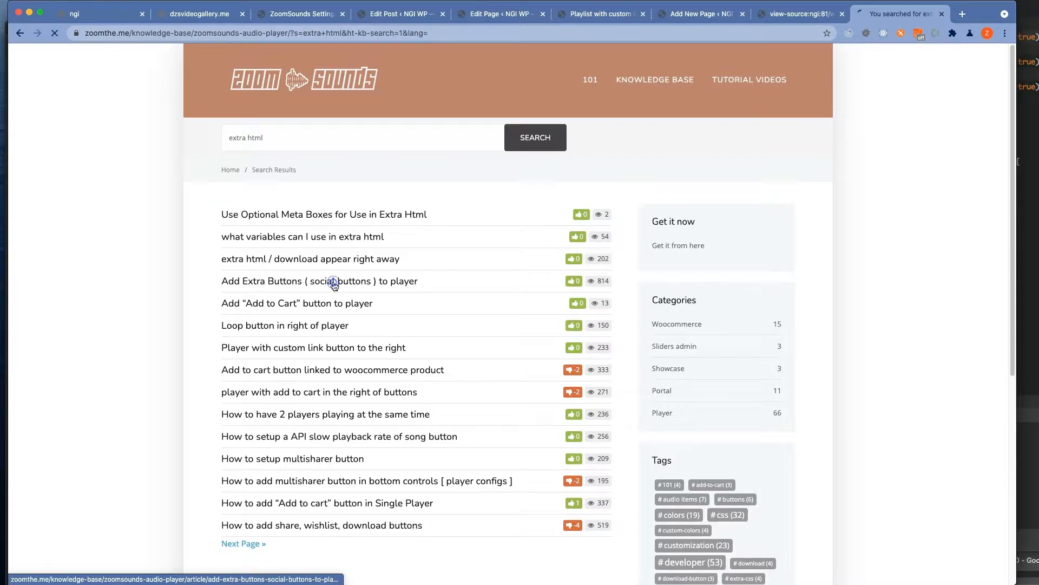
{"action": "left_click", "coordinate": [318, 280]}
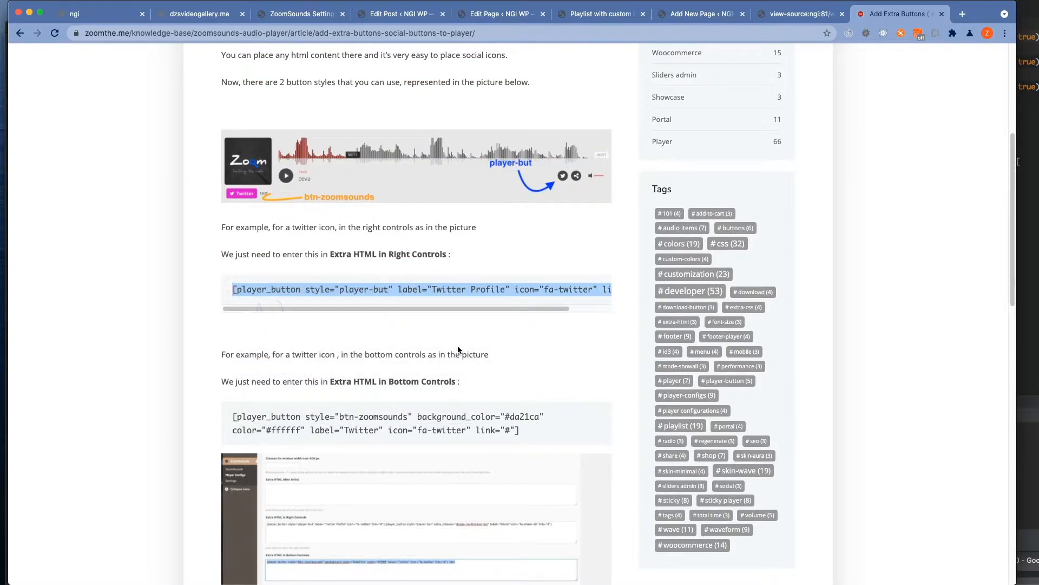
{"action": "scroll", "scroll_direction": "down", "scroll_amount": 3}
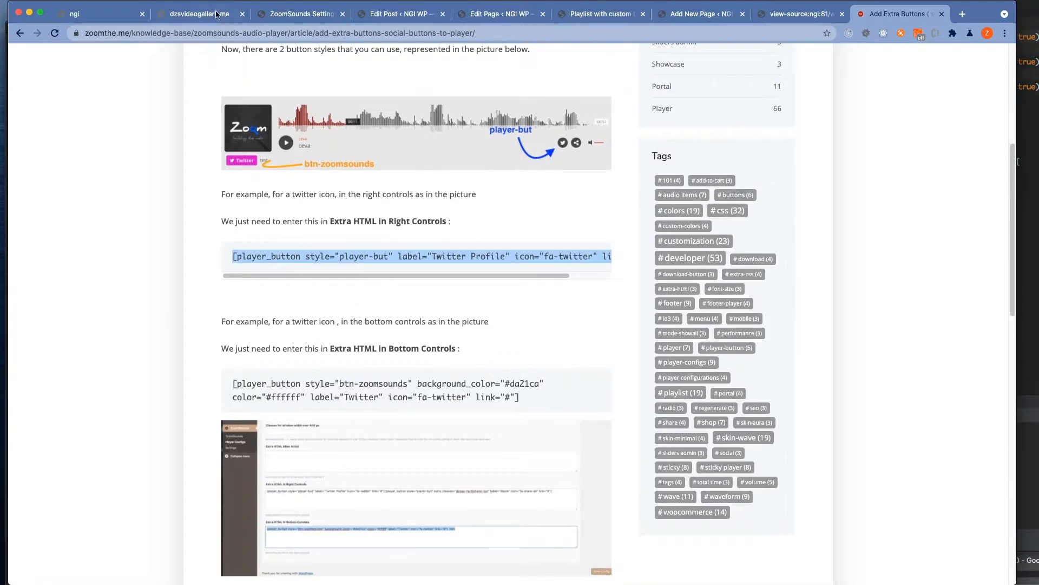
{"action": "left_click", "coordinate": [299, 13]}
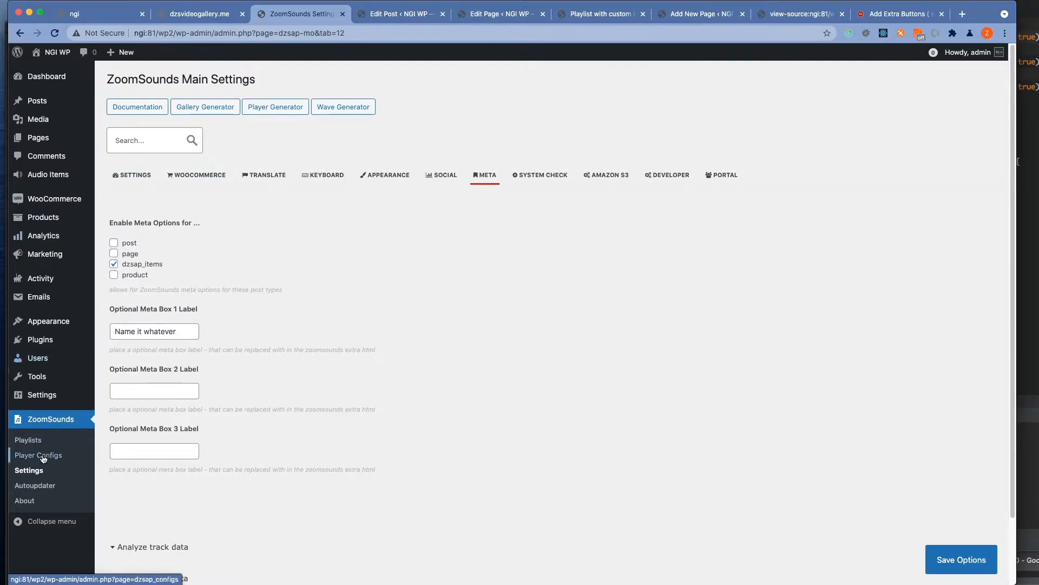
In Player Configs, set Extra HTML in Right Controls to the Twitter button linking to {{meta1val}} and save
{"action": "left_click", "coordinate": [39, 455]}
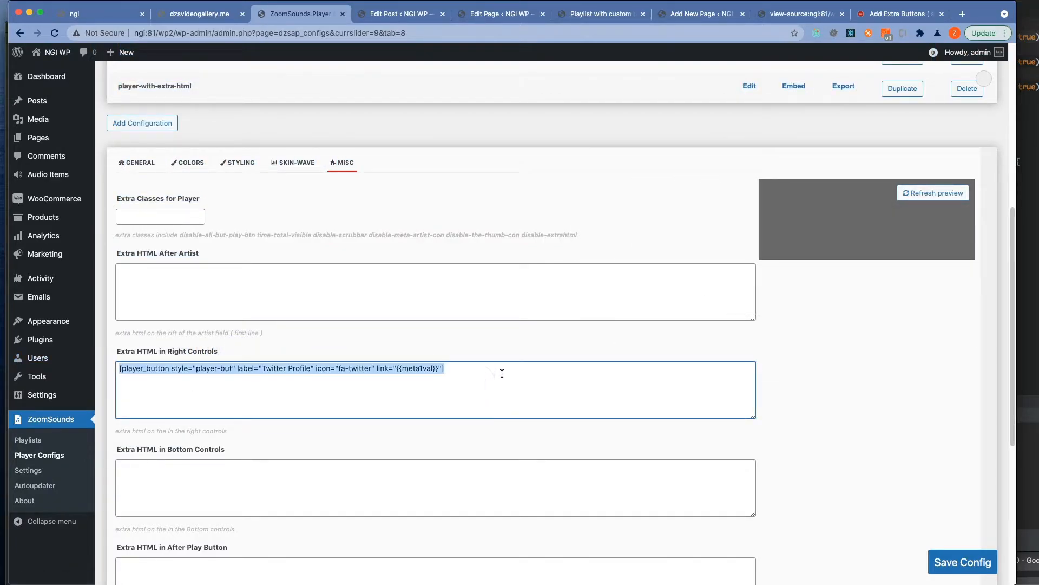
{"action": "type", "text": "#"}
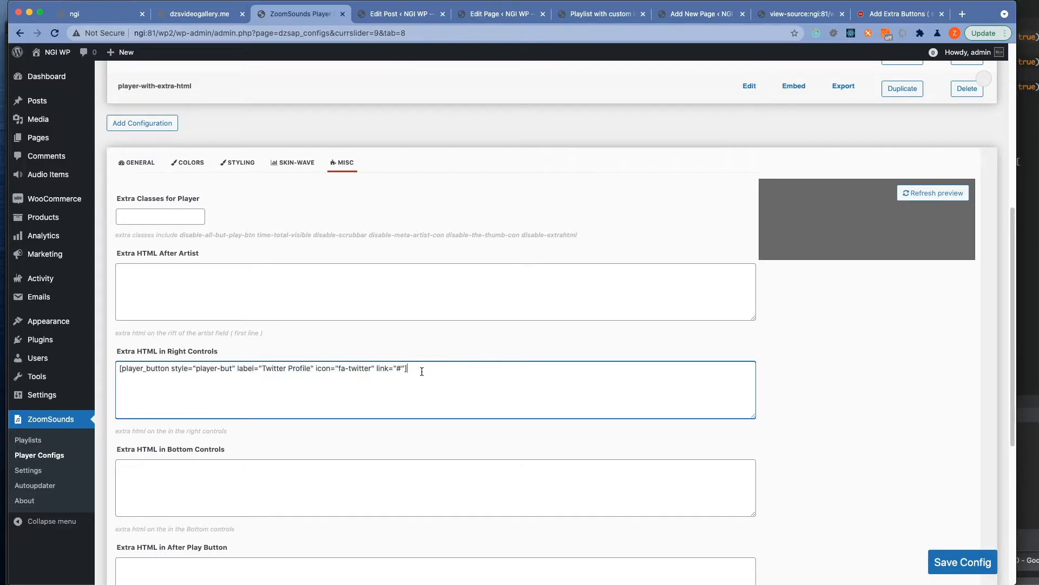
{"action": "type", "text": "{{meta1val}}"}
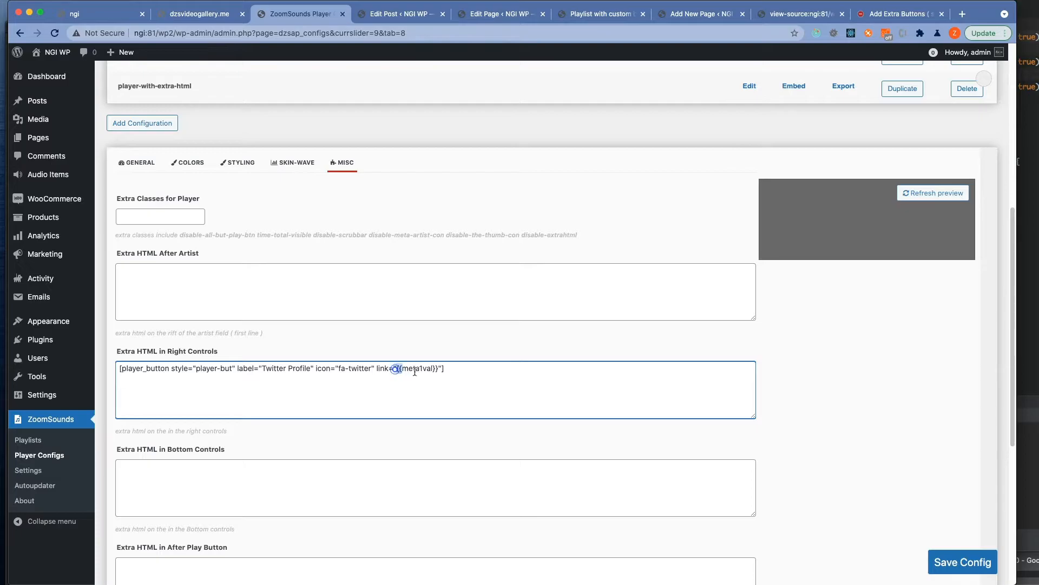
{"action": "double_click", "coordinate": [416, 368]}
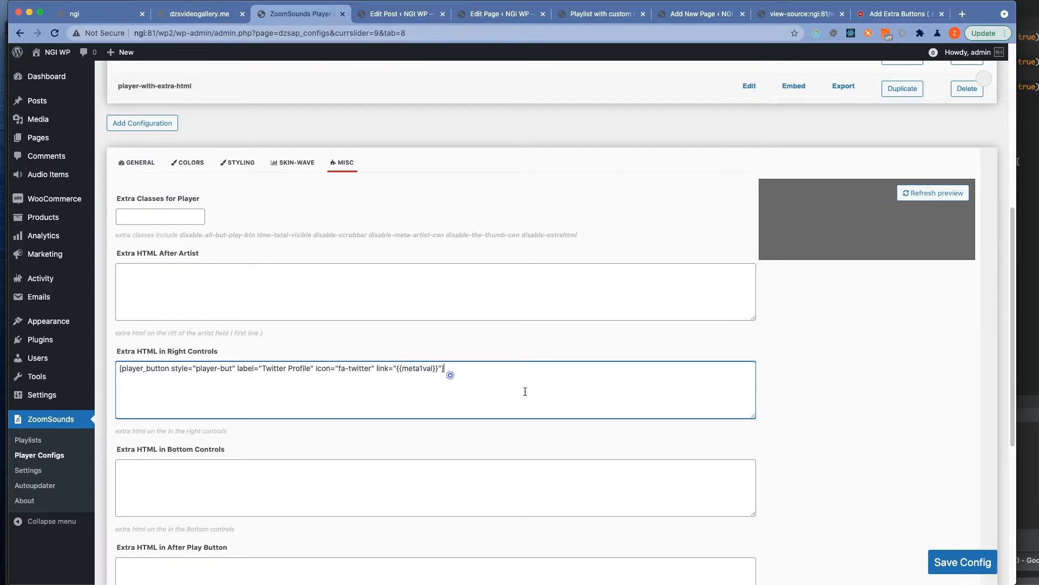
{"action": "left_click", "coordinate": [961, 562]}
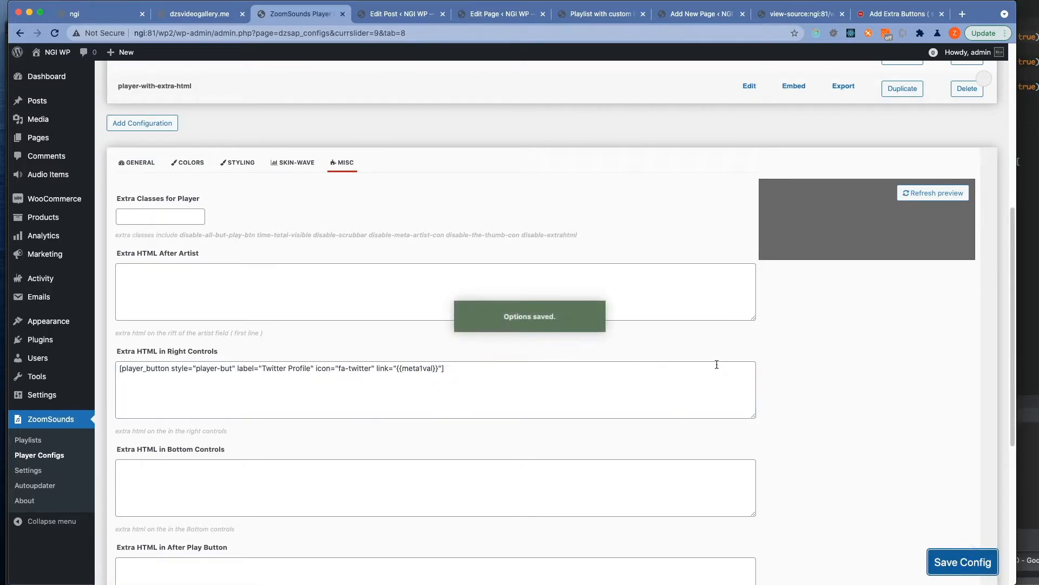
{"action": "left_click", "coordinate": [28, 439]}
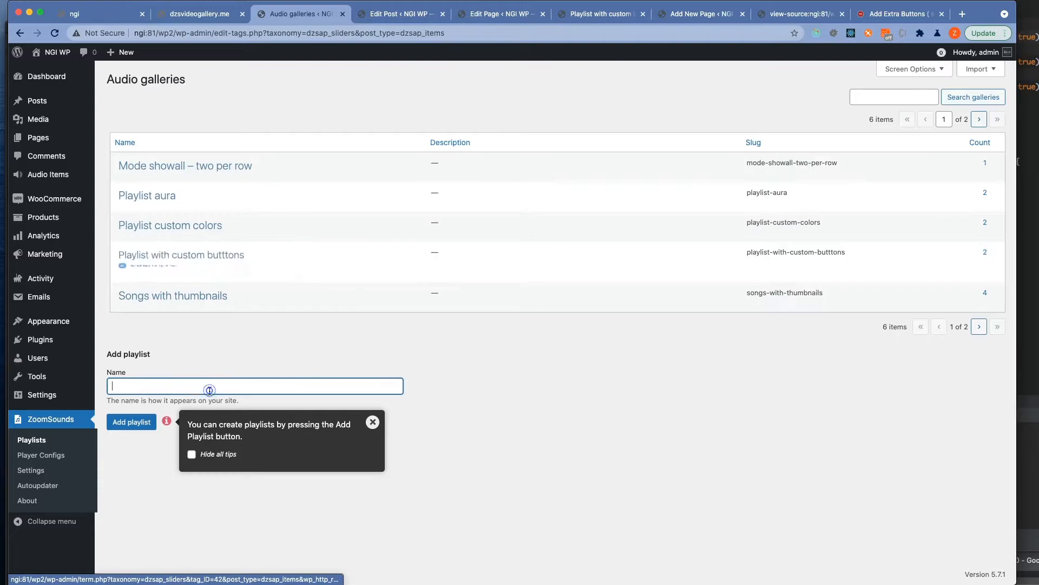
Create the 'Tutorial - custom buttons' playlist with watermark.wav and adg3_normalized.mp3
{"action": "type", "text": "Tutorial - custom butto"}
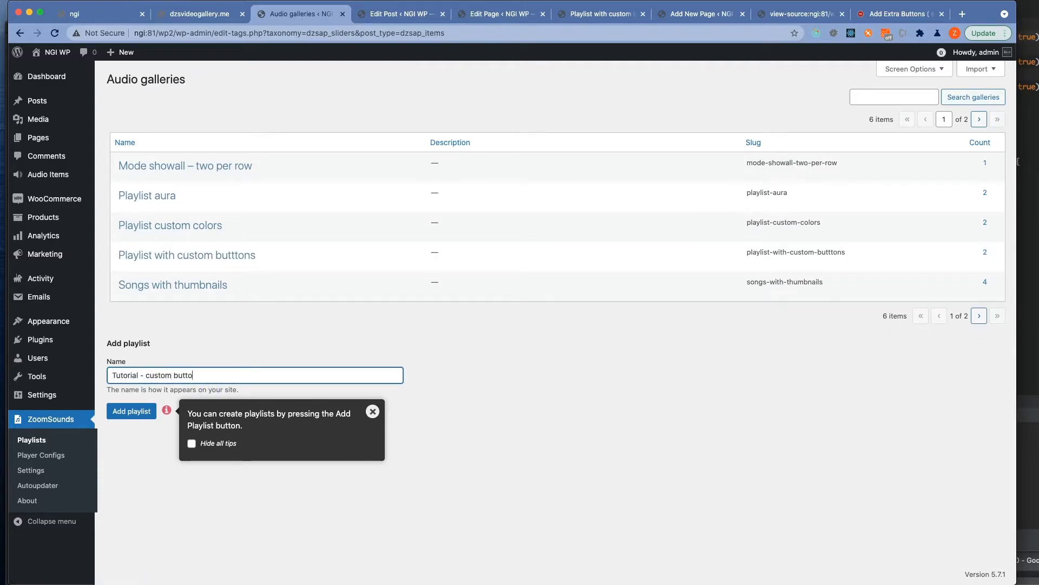
{"action": "left_click", "coordinate": [131, 411]}
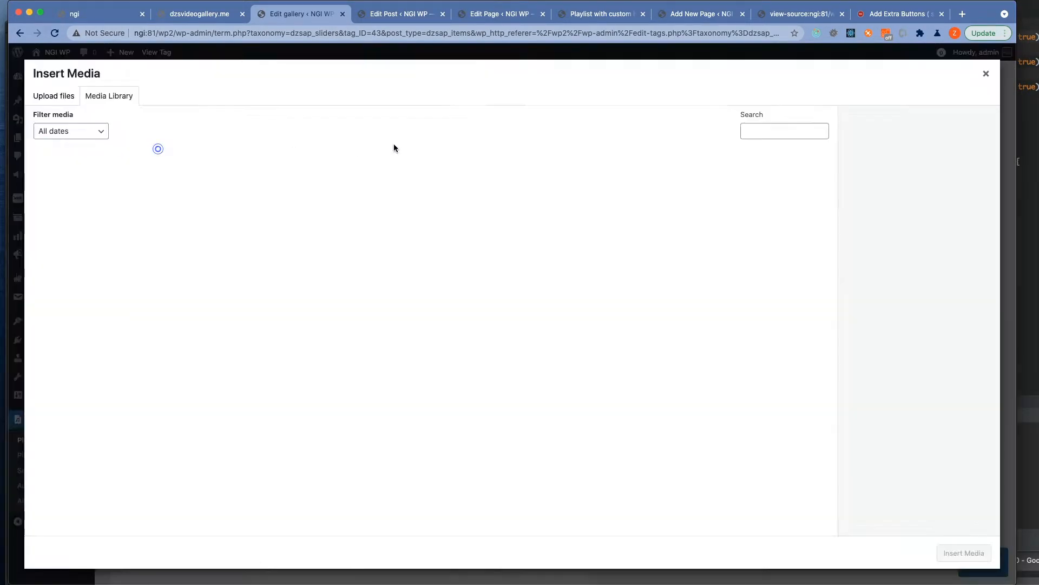
{"action": "left_click", "coordinate": [68, 184]}
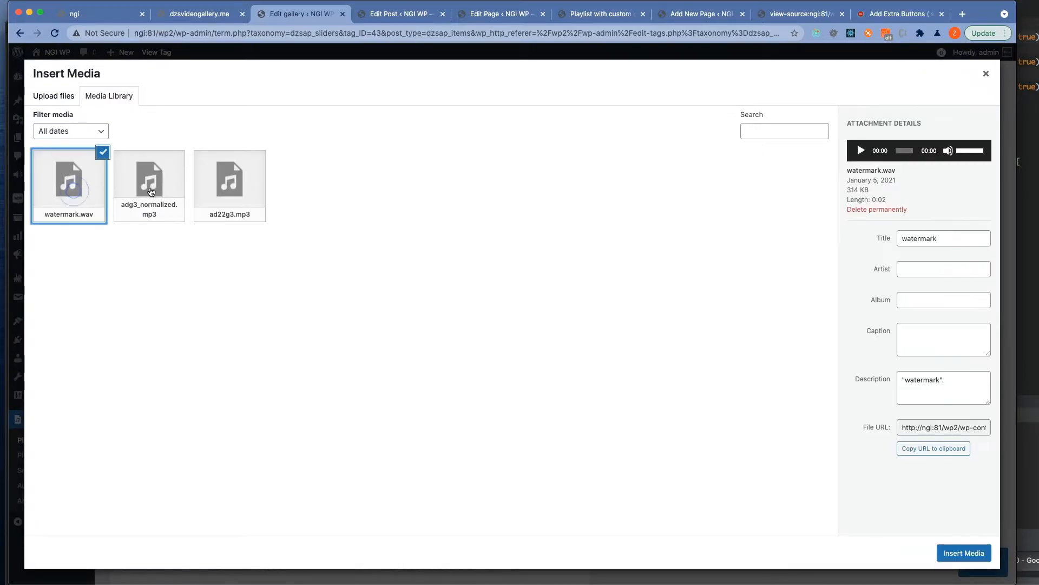
{"action": "left_click", "coordinate": [963, 553]}
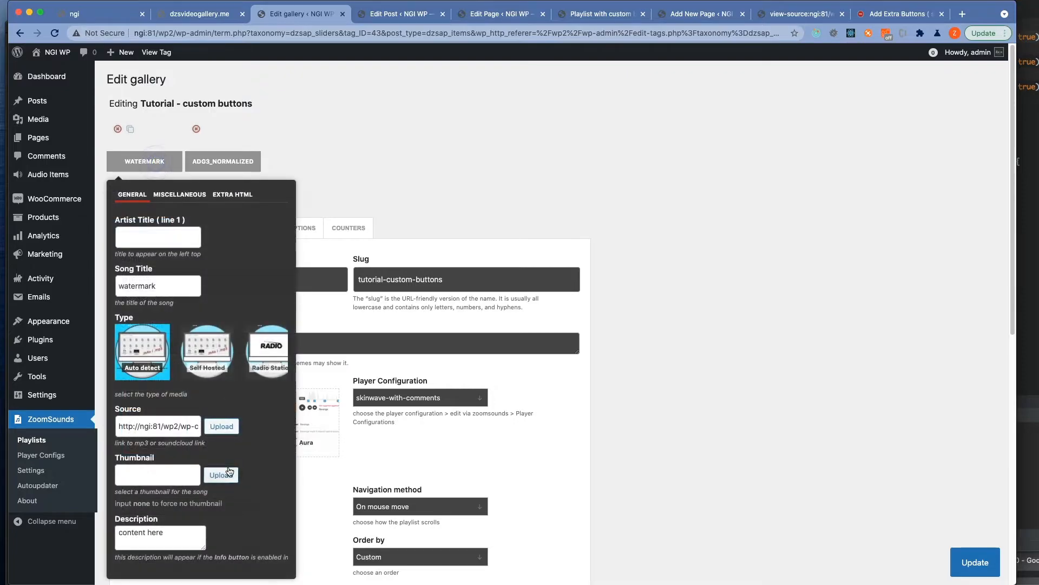
Give the watermark and adg3_normalized tracks a thumbnail image each
{"action": "left_click", "coordinate": [219, 474]}
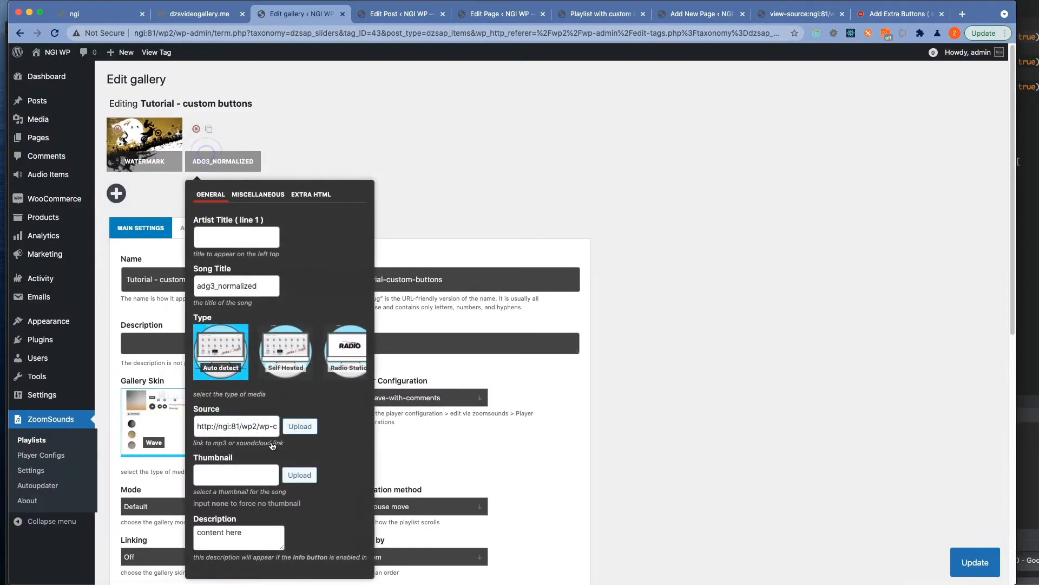
{"action": "left_click", "coordinate": [300, 425]}
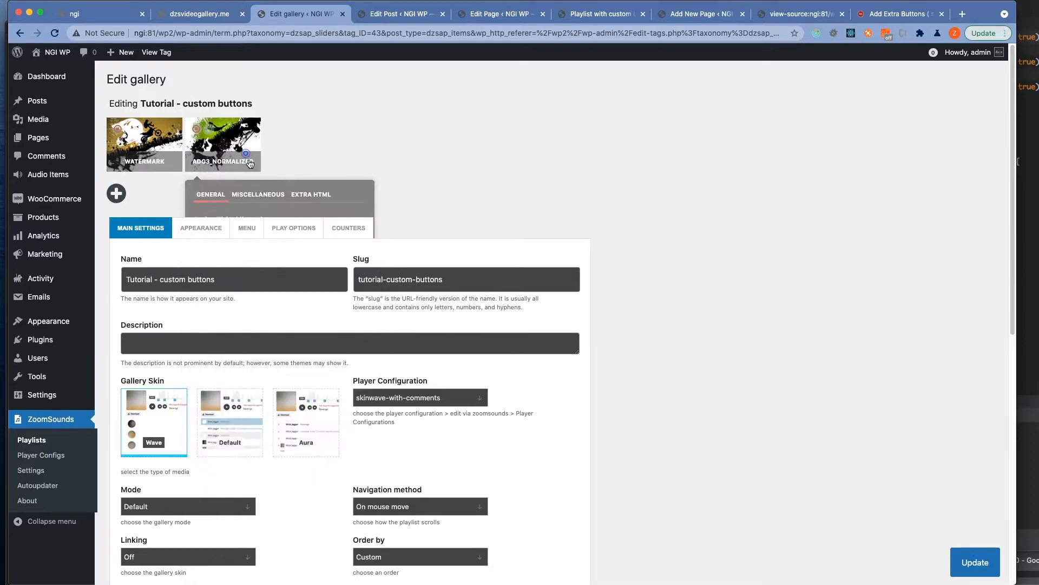
Choose the player-with-extra-html configuration for the playlist and update it
{"action": "left_click", "coordinate": [419, 397]}
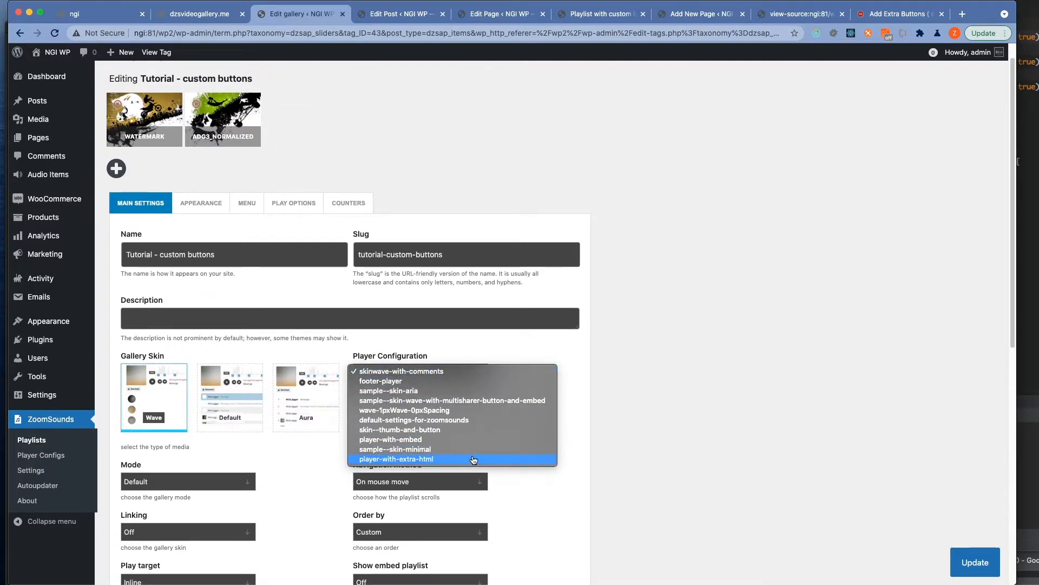
{"action": "left_click", "coordinate": [397, 459]}
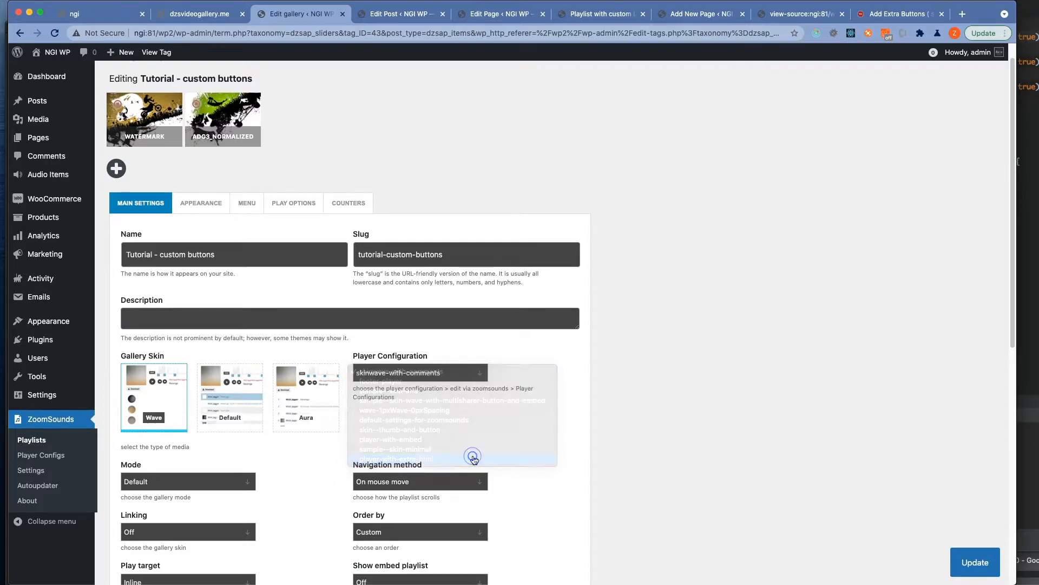
{"action": "left_click", "coordinate": [391, 458]}
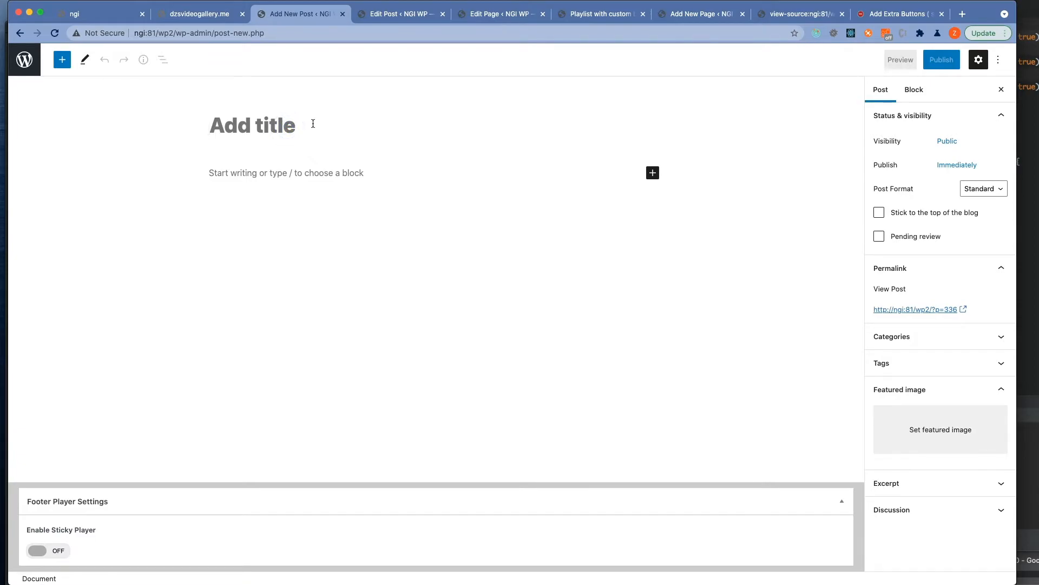
Publish post 'test' with a ZoomSounds Playlist block using Tutorial - custom buttons, then view it live
{"action": "type", "text": "test"}
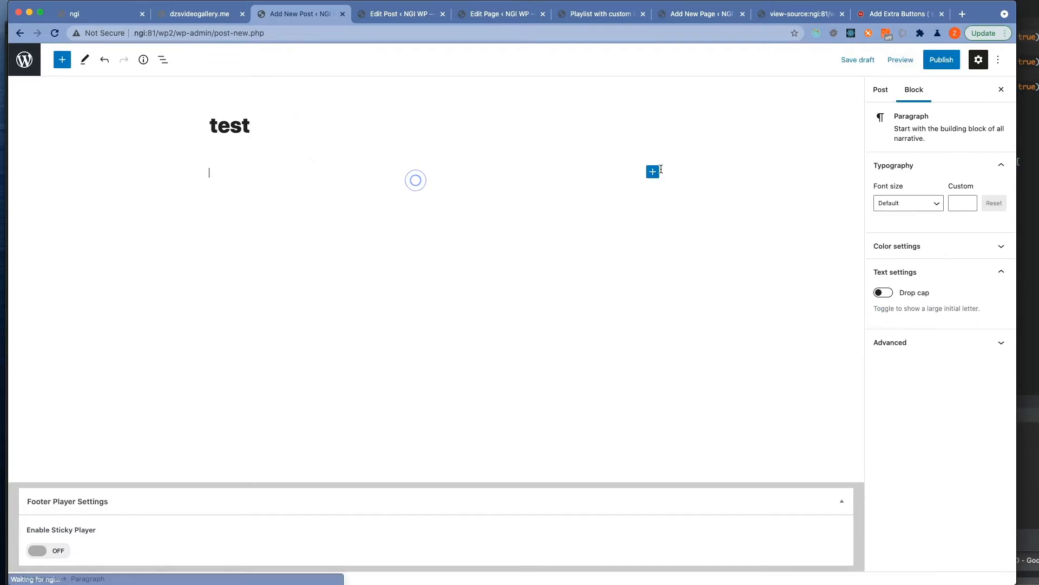
{"action": "left_click", "coordinate": [651, 170]}
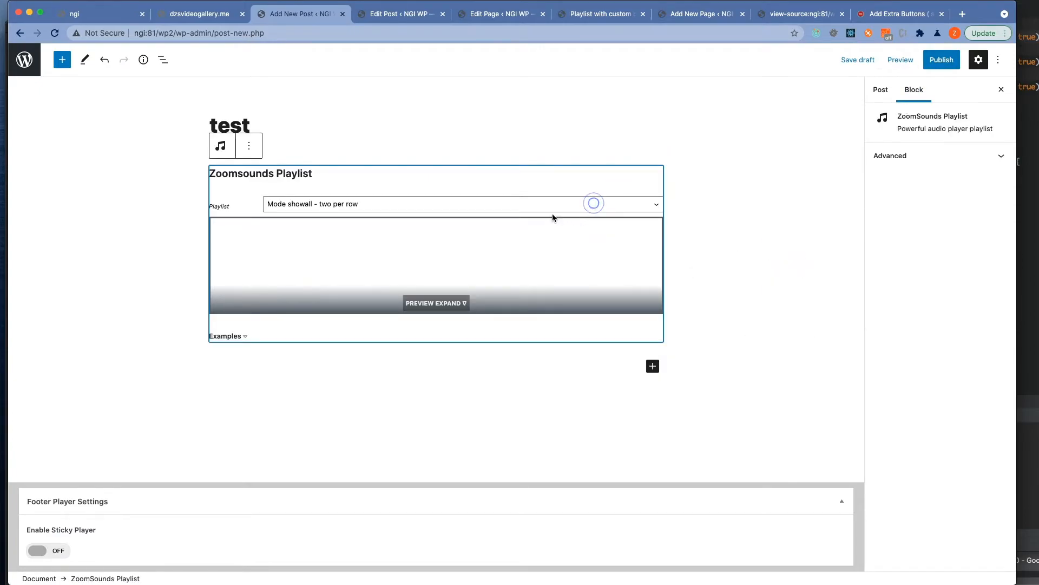
{"action": "left_click", "coordinate": [459, 203]}
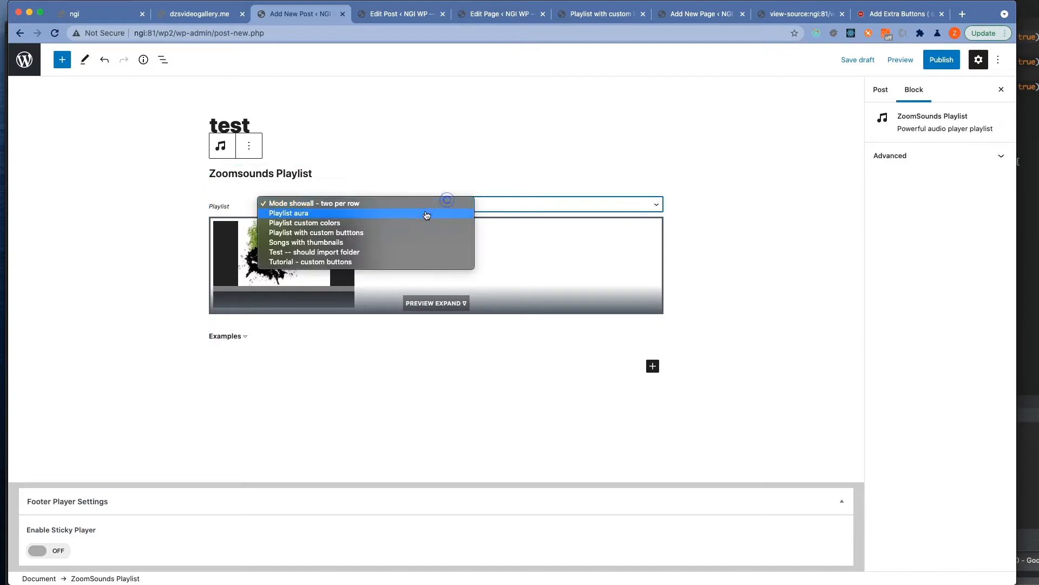
{"action": "left_click", "coordinate": [941, 60]}
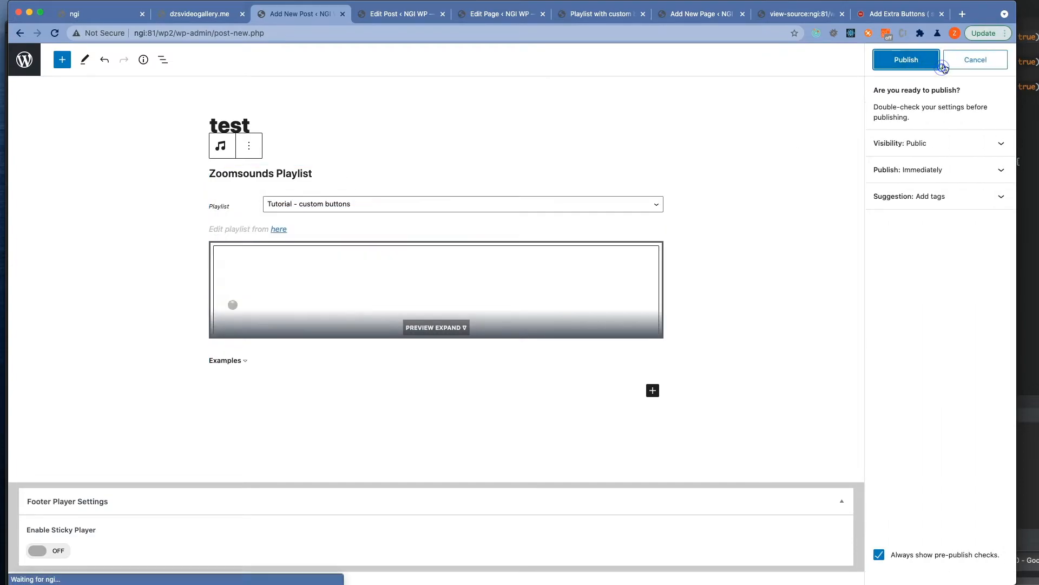
{"action": "left_click", "coordinate": [905, 60]}
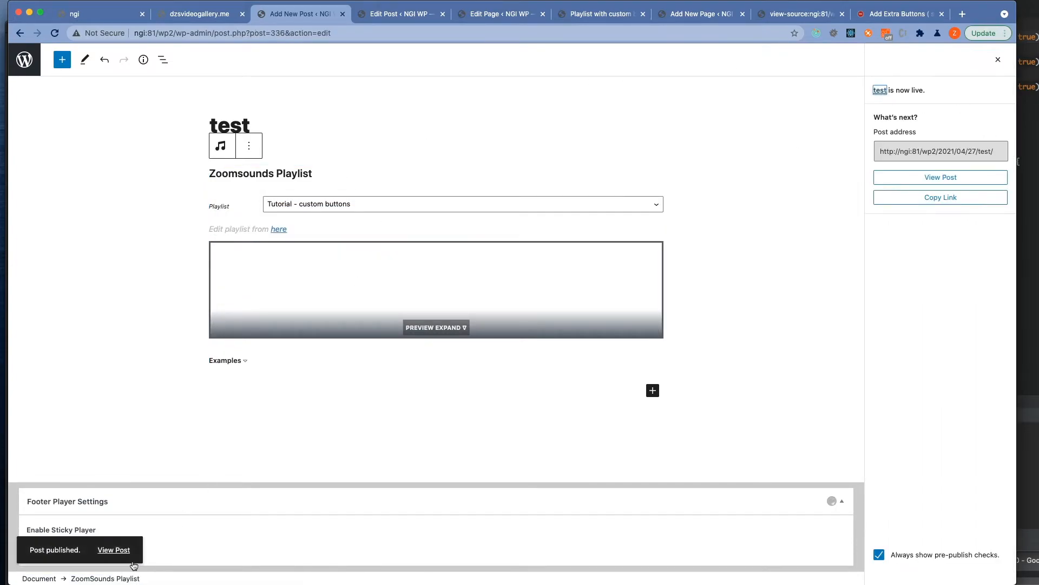
{"action": "right_click", "coordinate": [113, 550]}
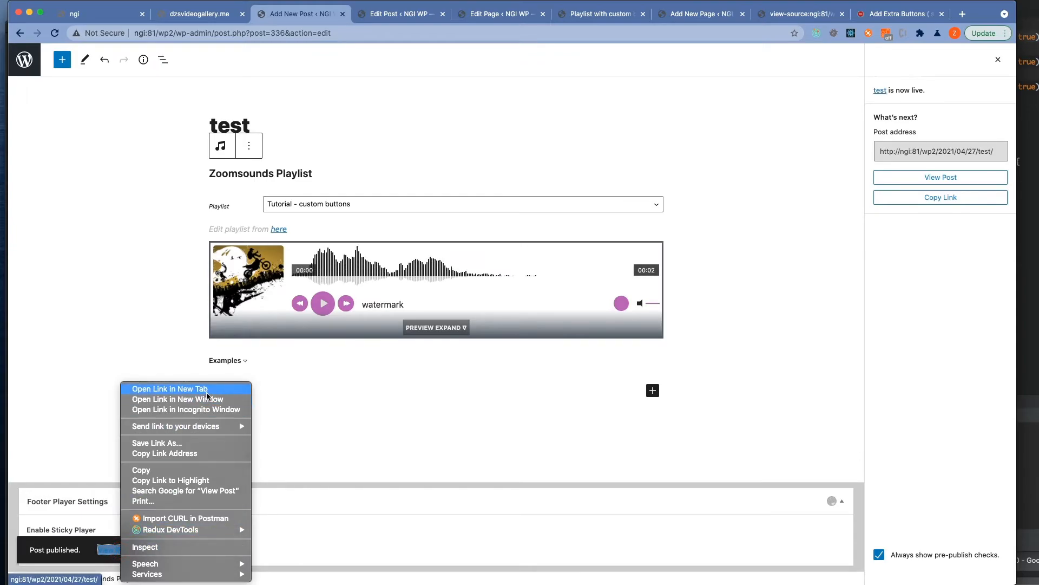
{"action": "left_click", "coordinate": [170, 389]}
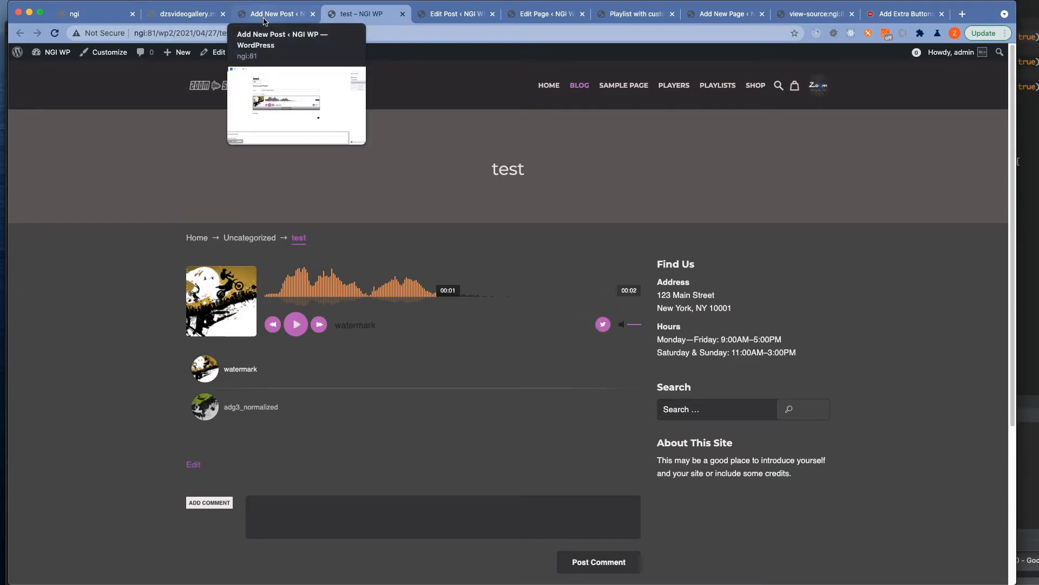
Check the live post's player with both tracks and Twitter button, then return to the editor
{"action": "left_click", "coordinate": [272, 13]}
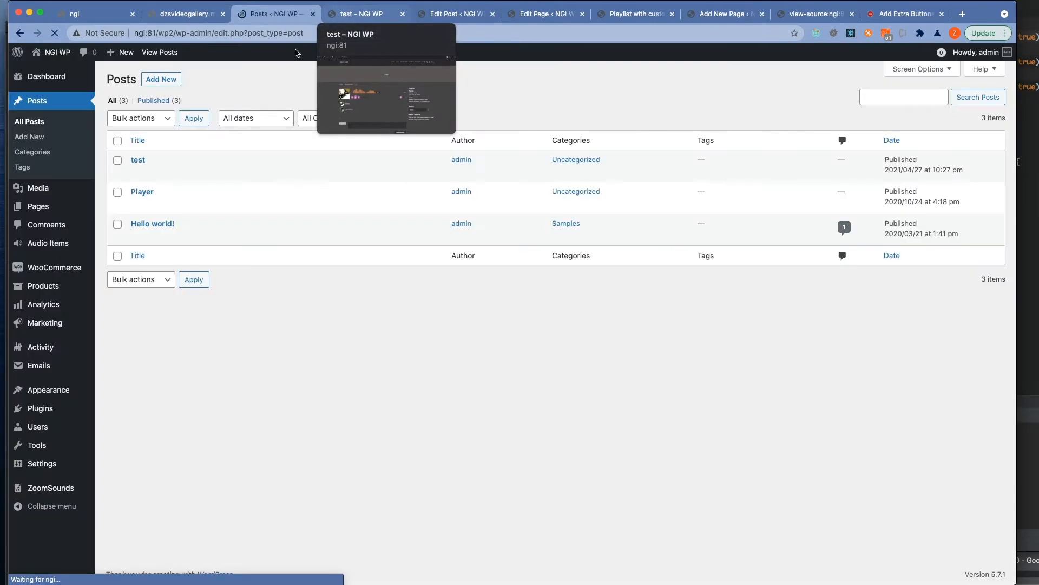
{"action": "mouse_move", "coordinate": [47, 243]}
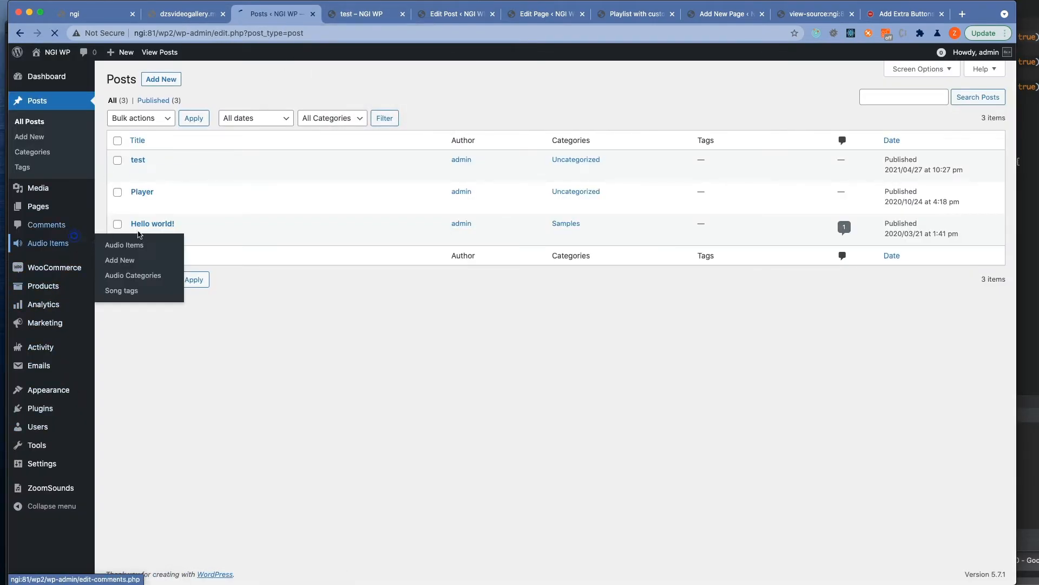
Open the adg3_normalized audio item from the Audio Items list for editing
{"action": "left_click", "coordinate": [124, 245]}
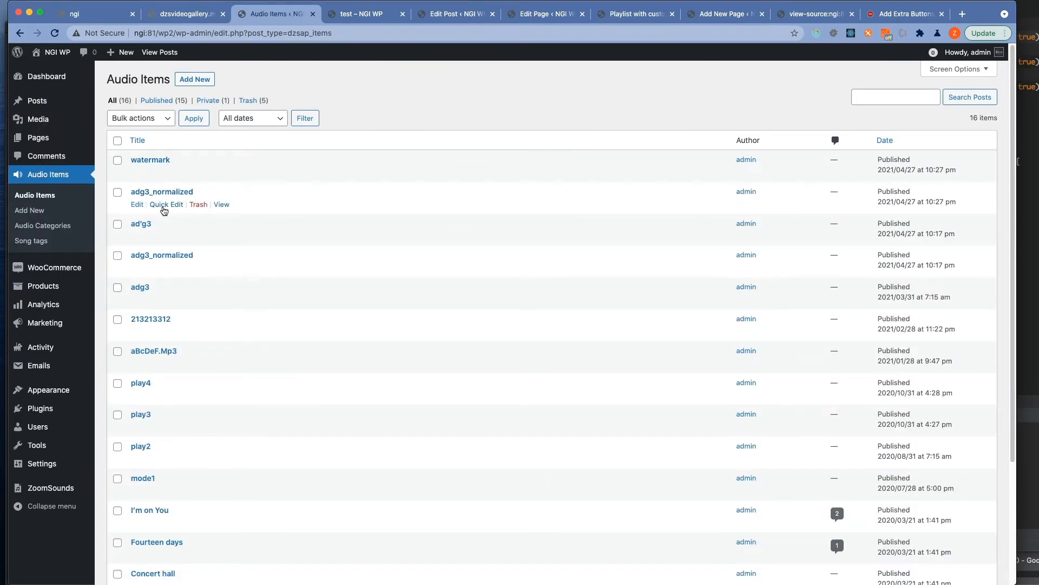
{"action": "left_click", "coordinate": [136, 205]}
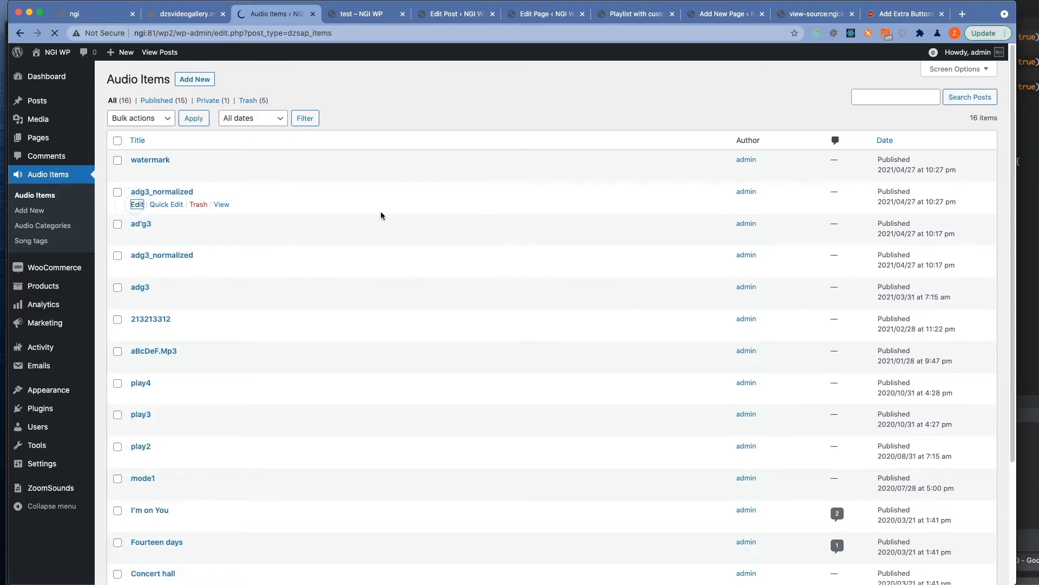
{"action": "left_click", "coordinate": [136, 205]}
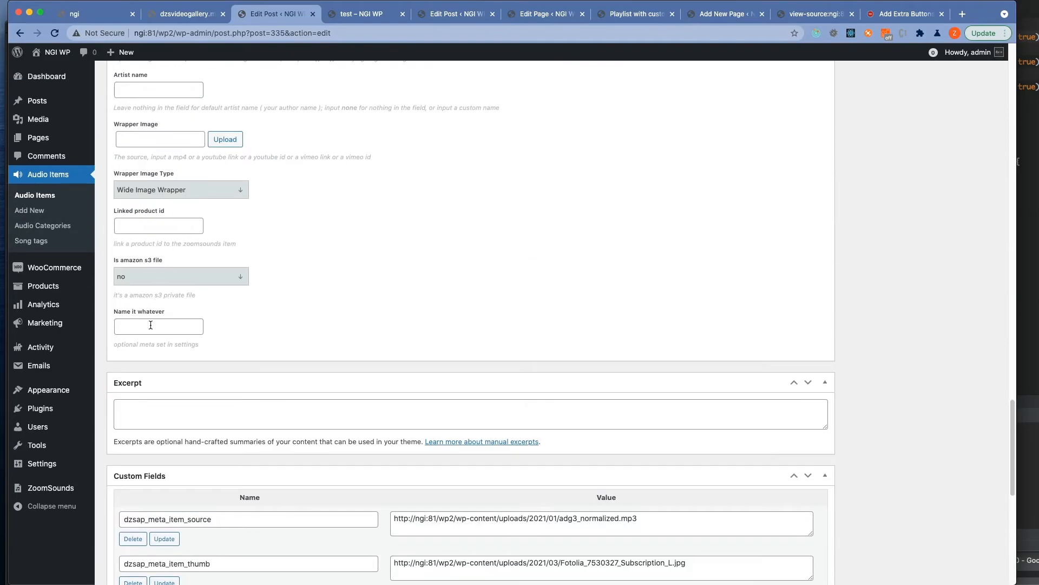
Paste the copied URL into the optional meta field and update the audio item
{"action": "left_click", "coordinate": [158, 326]}
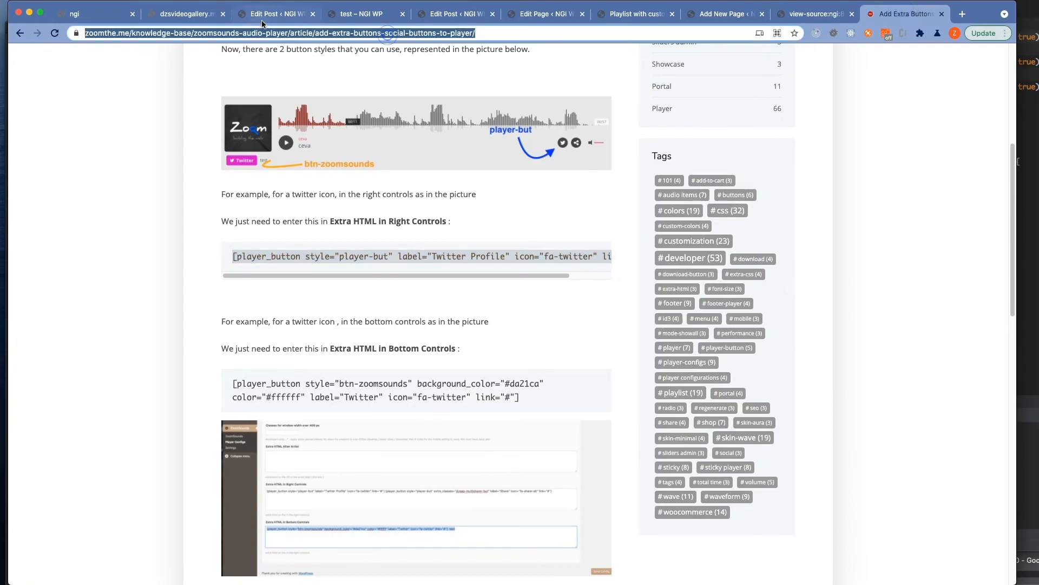
{"action": "left_click", "coordinate": [272, 13]}
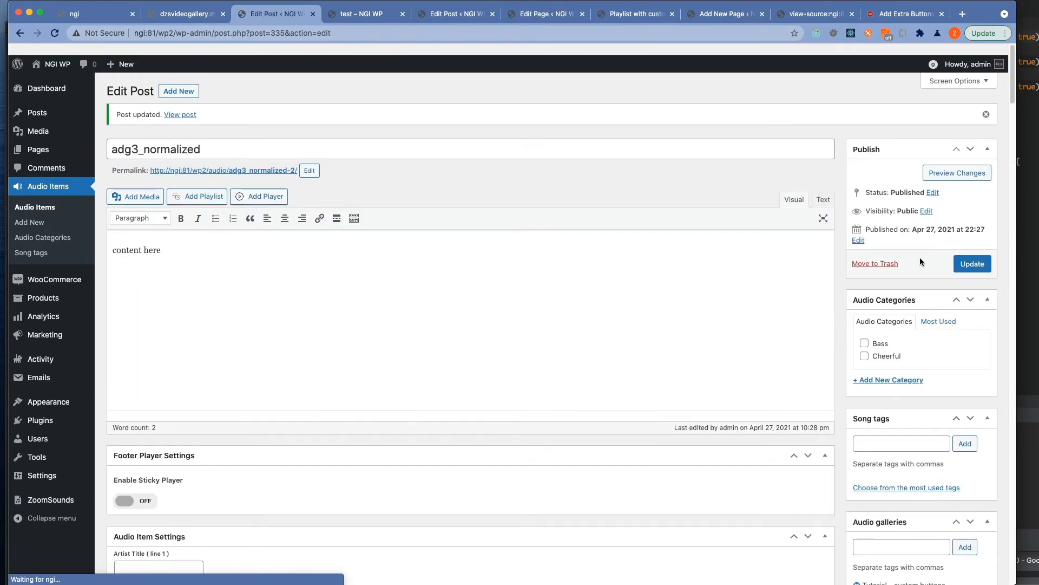
{"action": "left_click", "coordinate": [362, 13]}
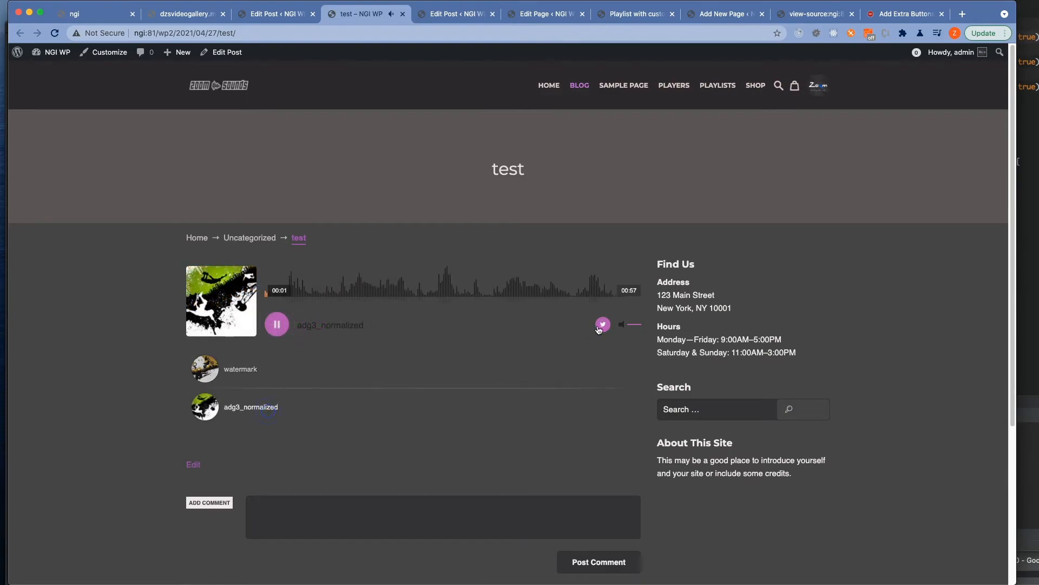
{"action": "mouse_move", "coordinate": [603, 324]}
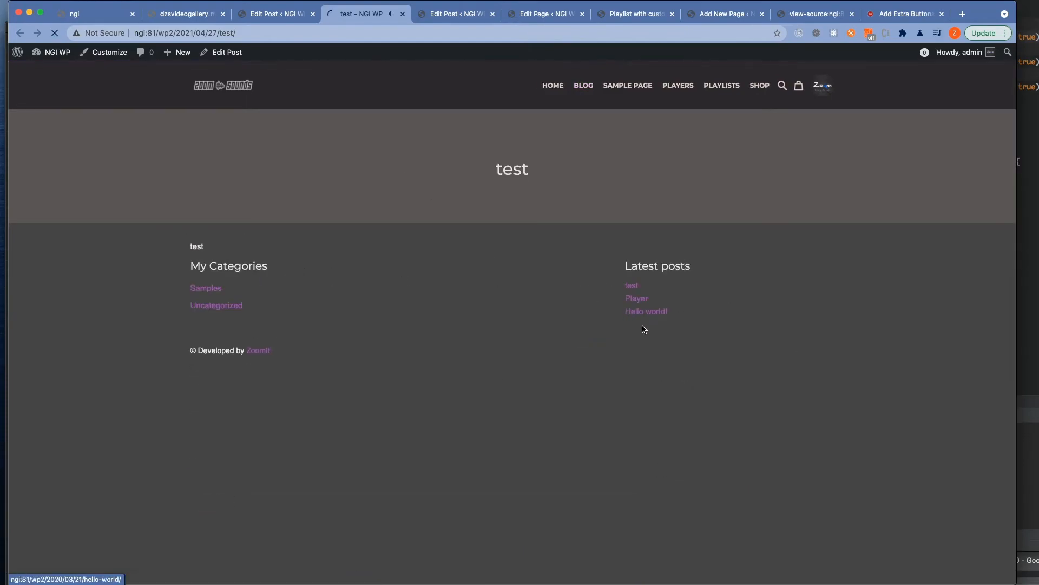
{"action": "left_click", "coordinate": [365, 13]}
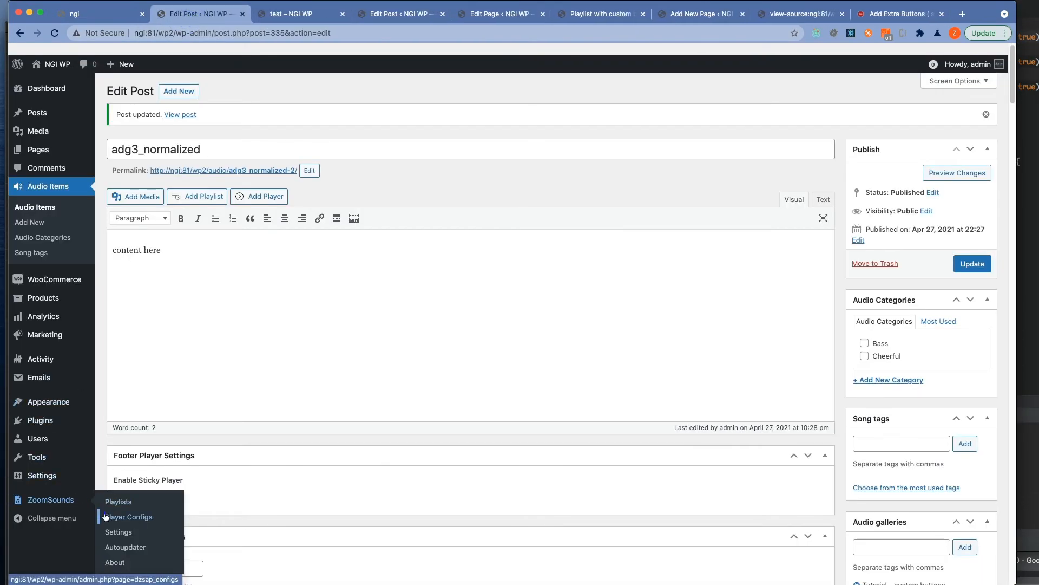
Open the player-with-extra-html player configuration for editing
{"action": "left_click", "coordinate": [128, 517]}
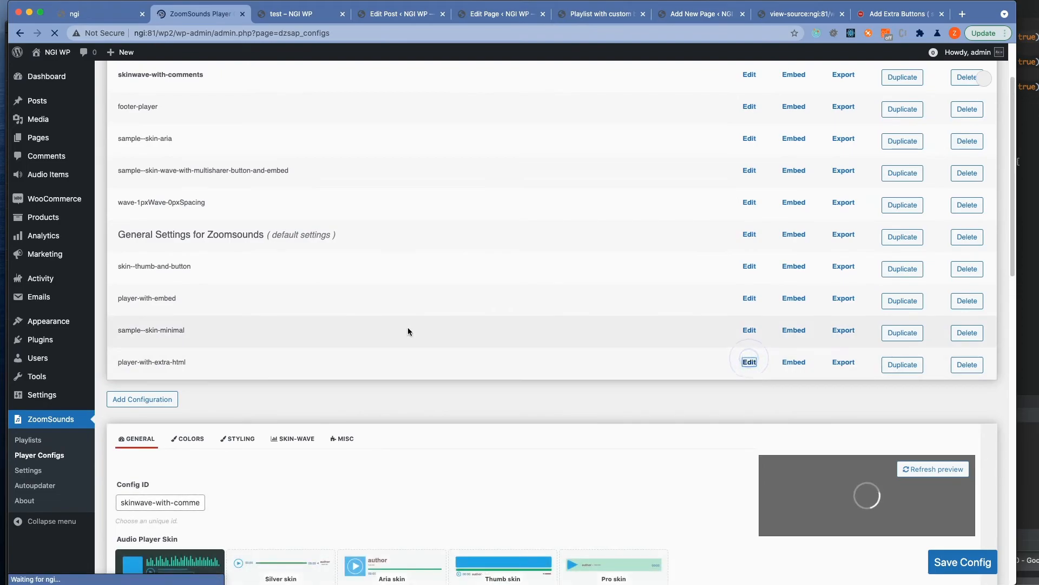
{"action": "left_click", "coordinate": [749, 362]}
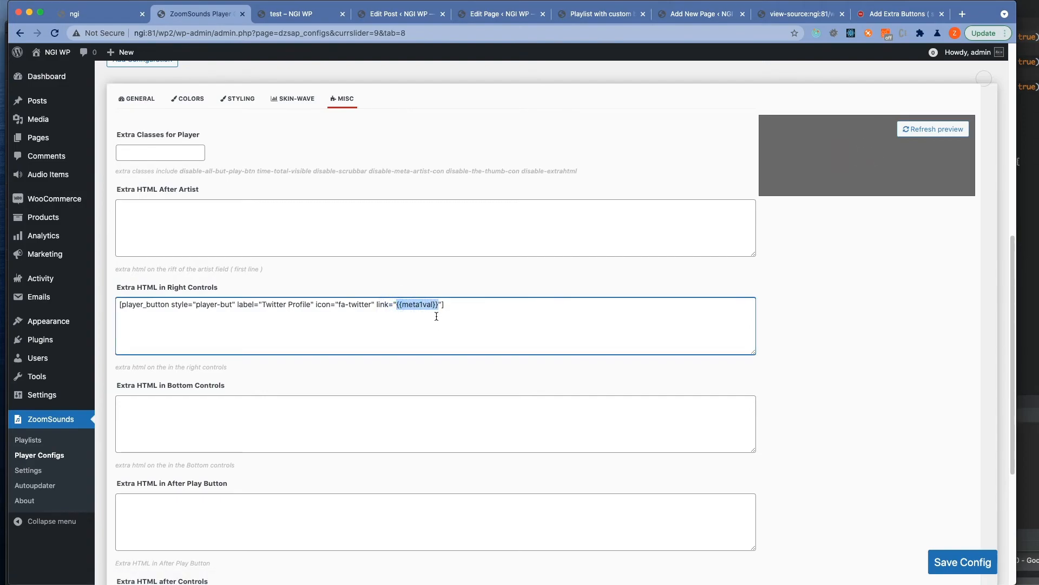
{"action": "mouse_move", "coordinate": [436, 313]}
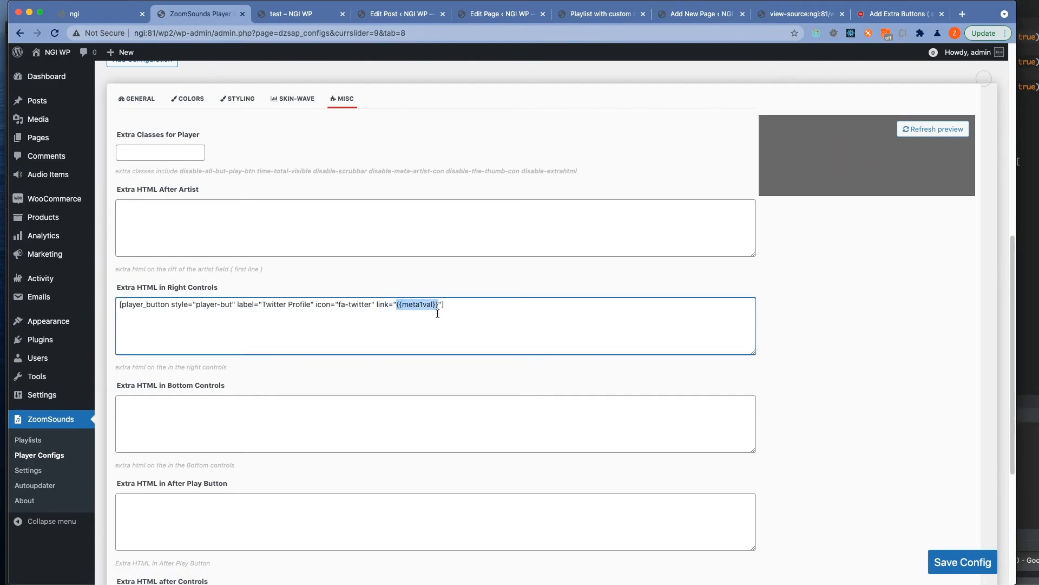
Set the Twitter button label to {{meta1val}} in the right-controls extra HTML and save the config
{"action": "left_click", "coordinate": [431, 312]}
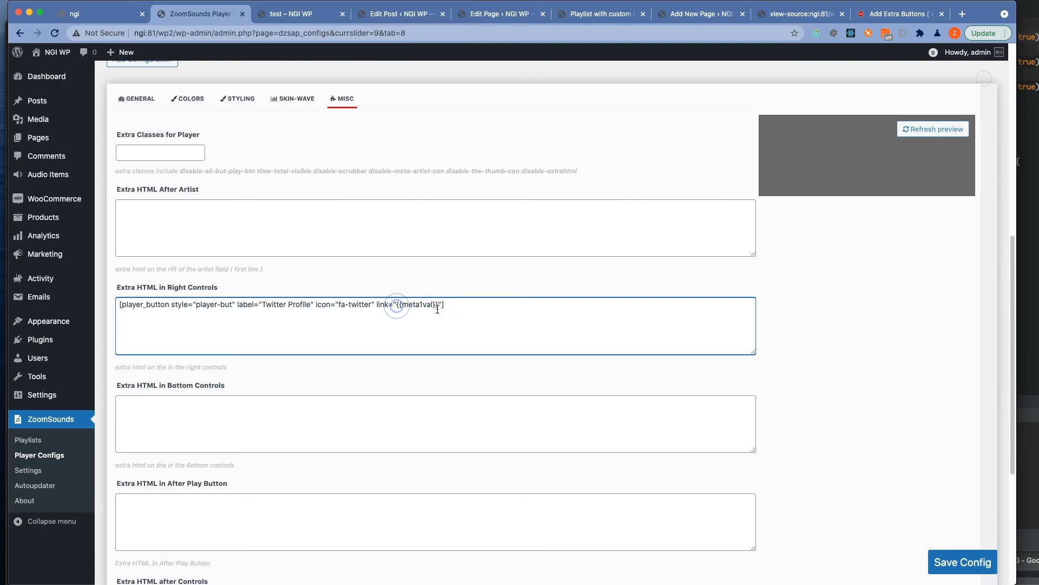
{"action": "double_click", "coordinate": [413, 304]}
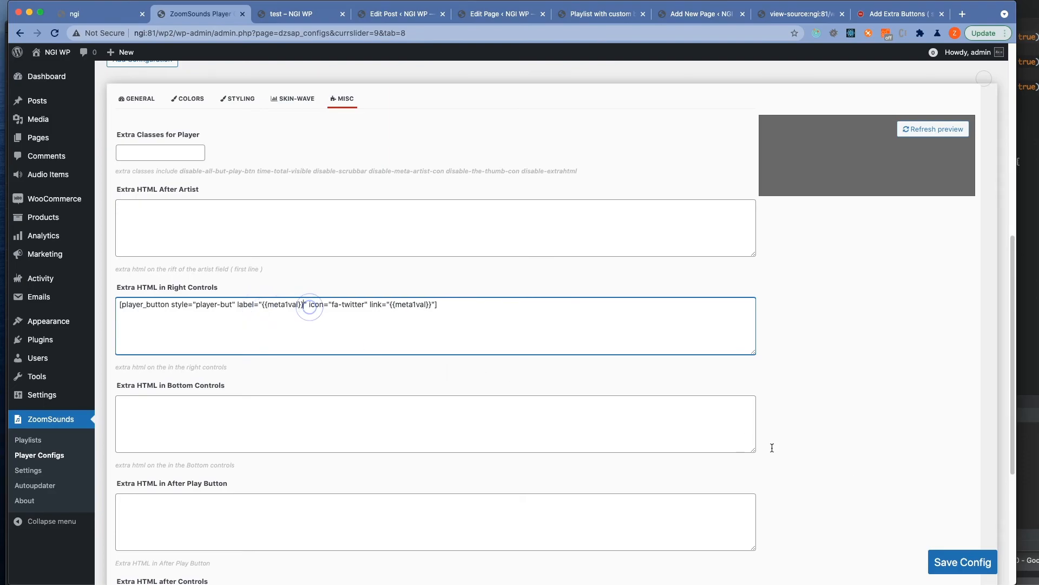
{"action": "left_click", "coordinate": [963, 562]}
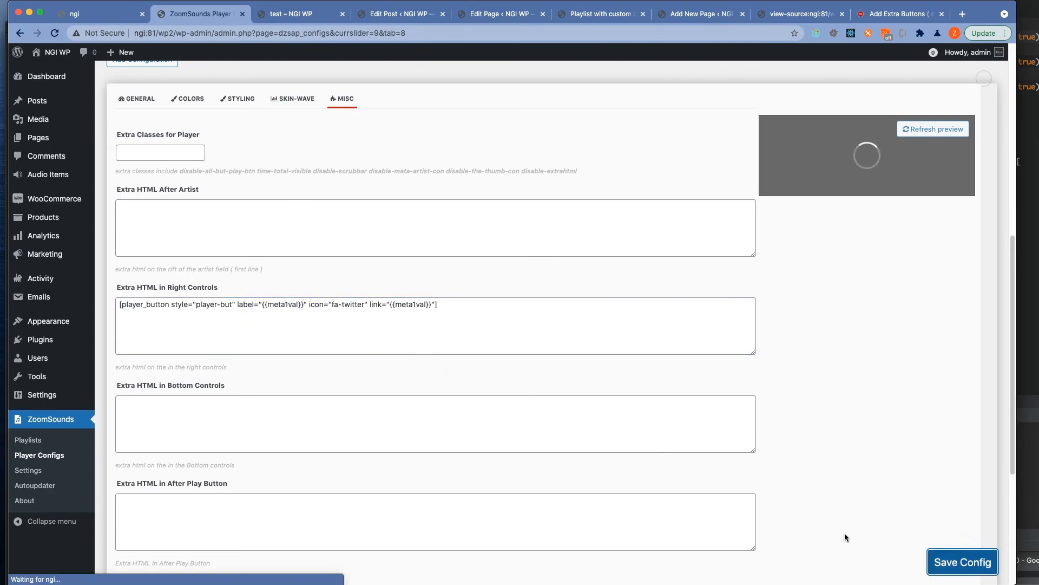